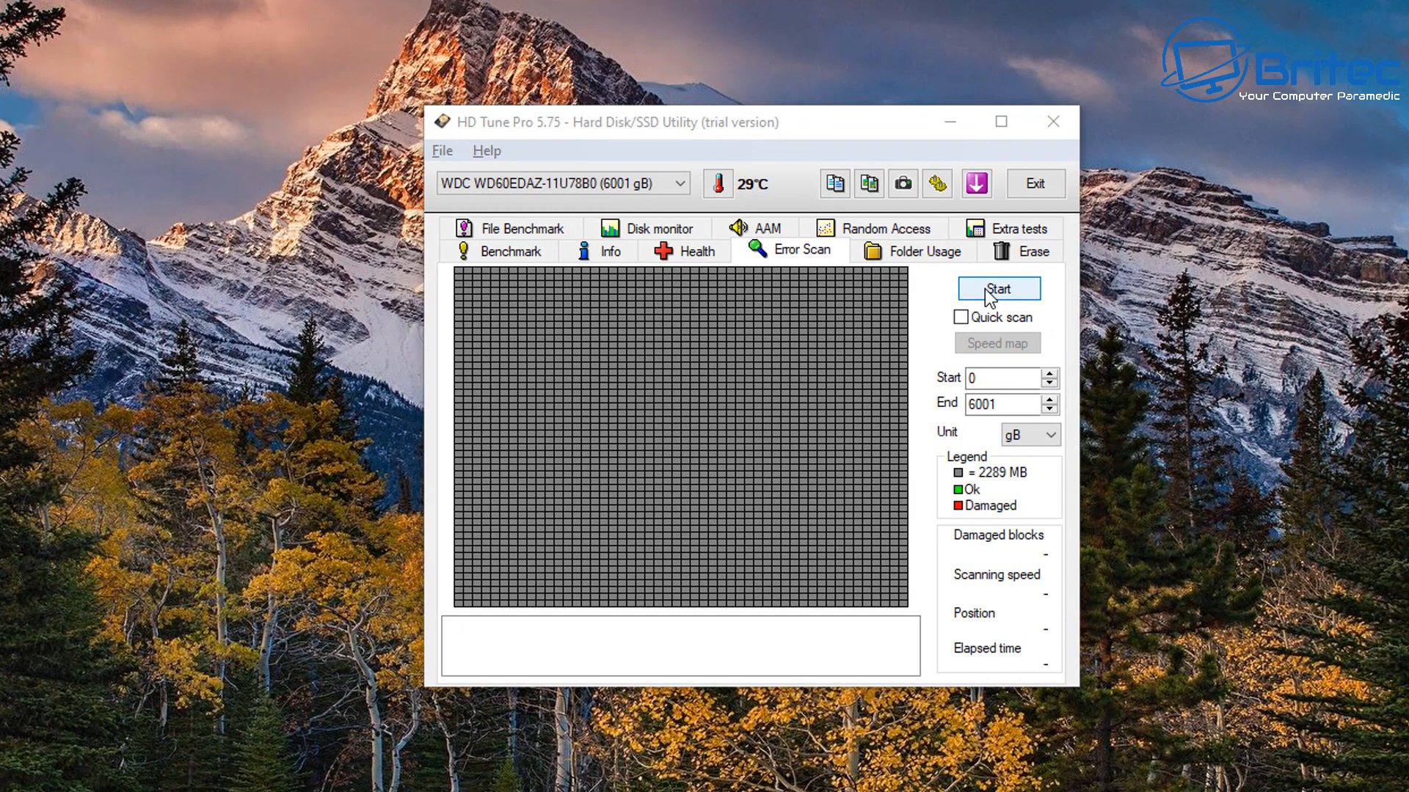
Run a Quick scan error check on the WDC 6 TB drive until the block map completes
{"action": "left_click", "coordinate": [961, 317]}
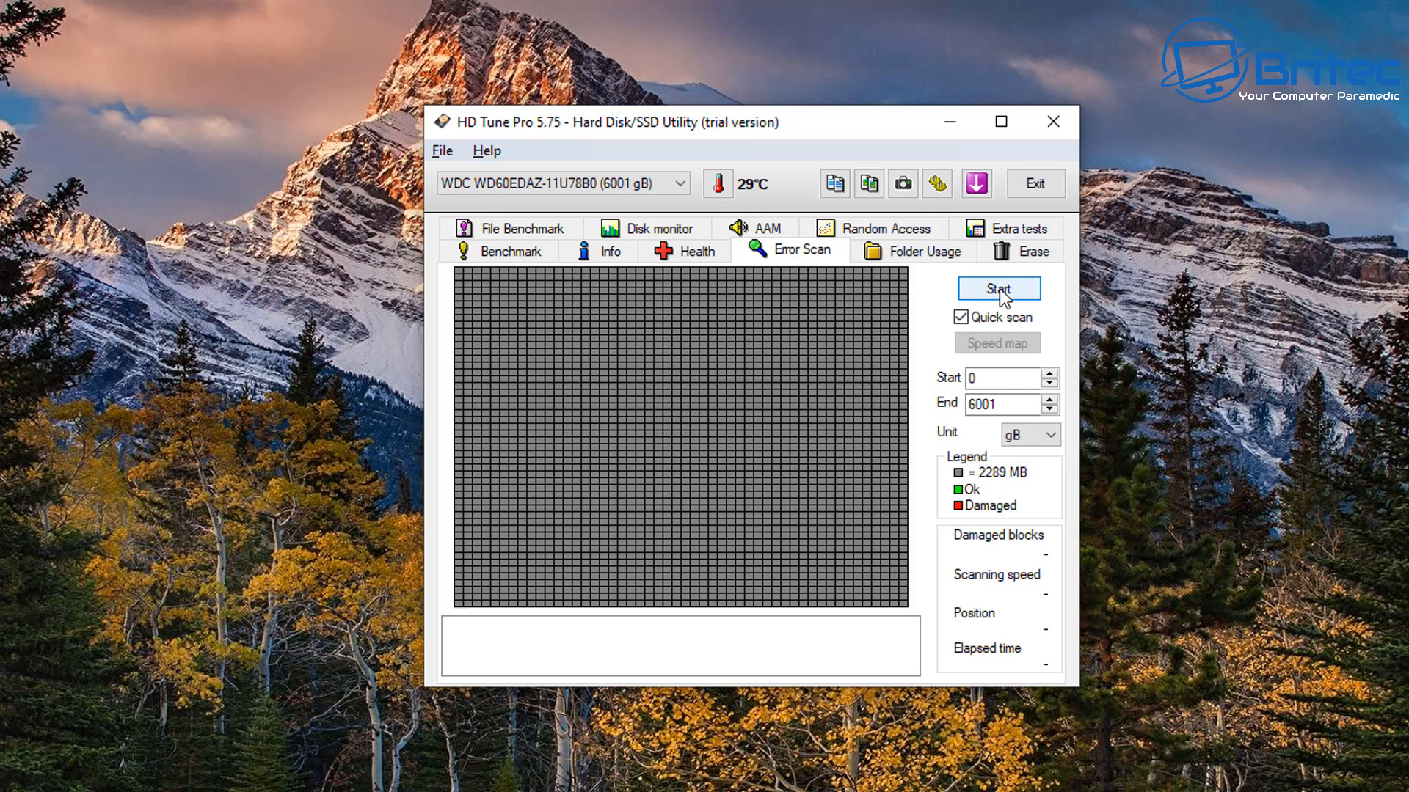
{"action": "left_click", "coordinate": [998, 289]}
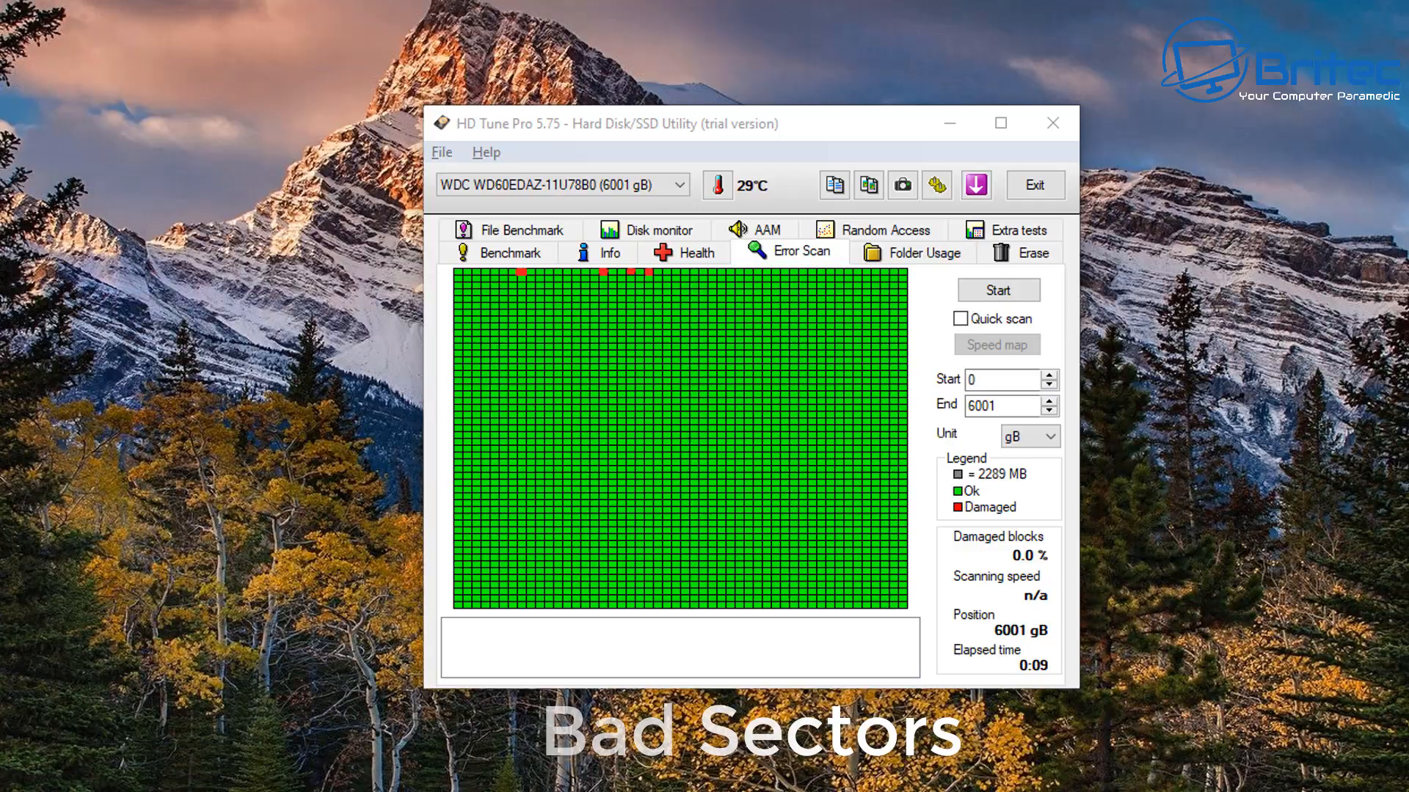
{"action": "left_click", "coordinate": [1052, 123]}
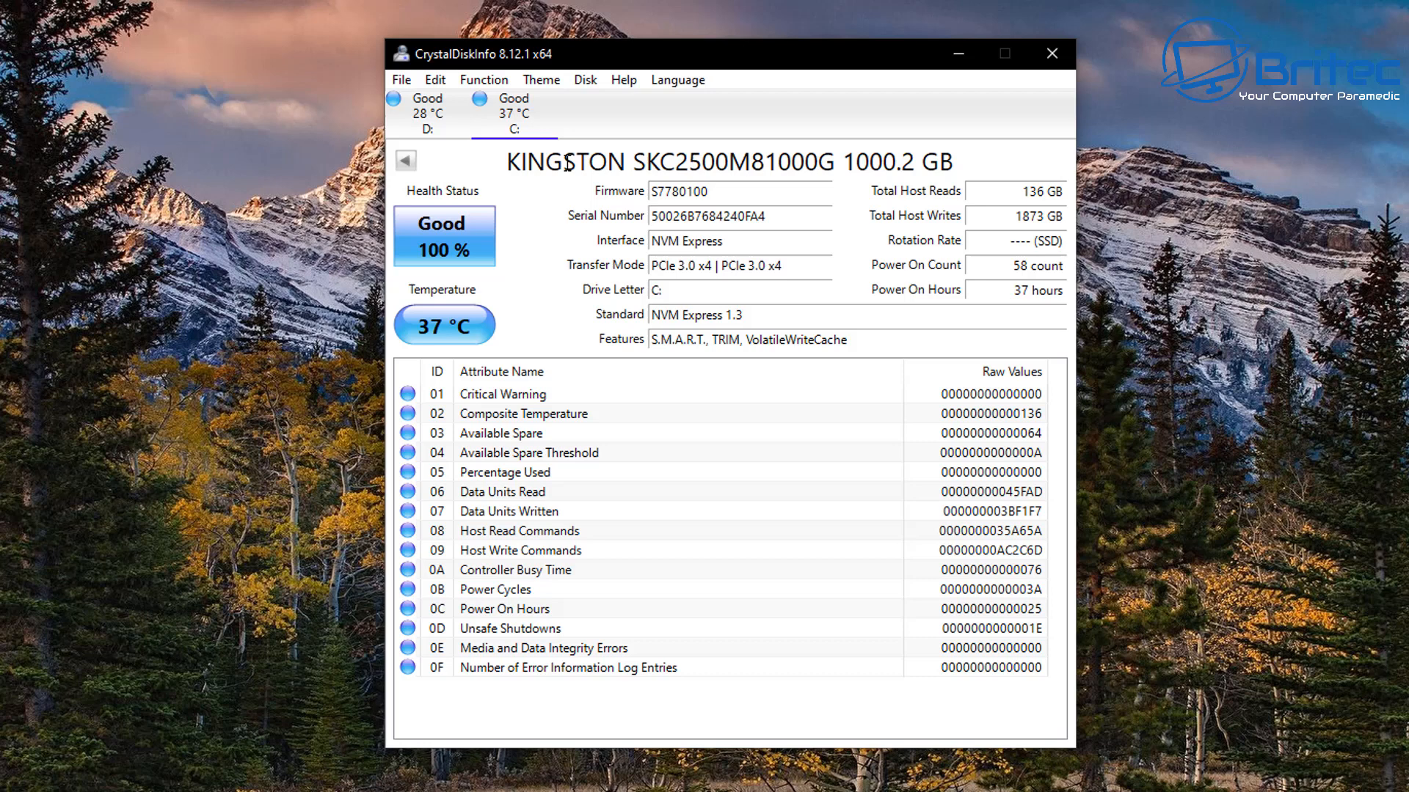
{"action": "mouse_move", "coordinate": [1037, 273]}
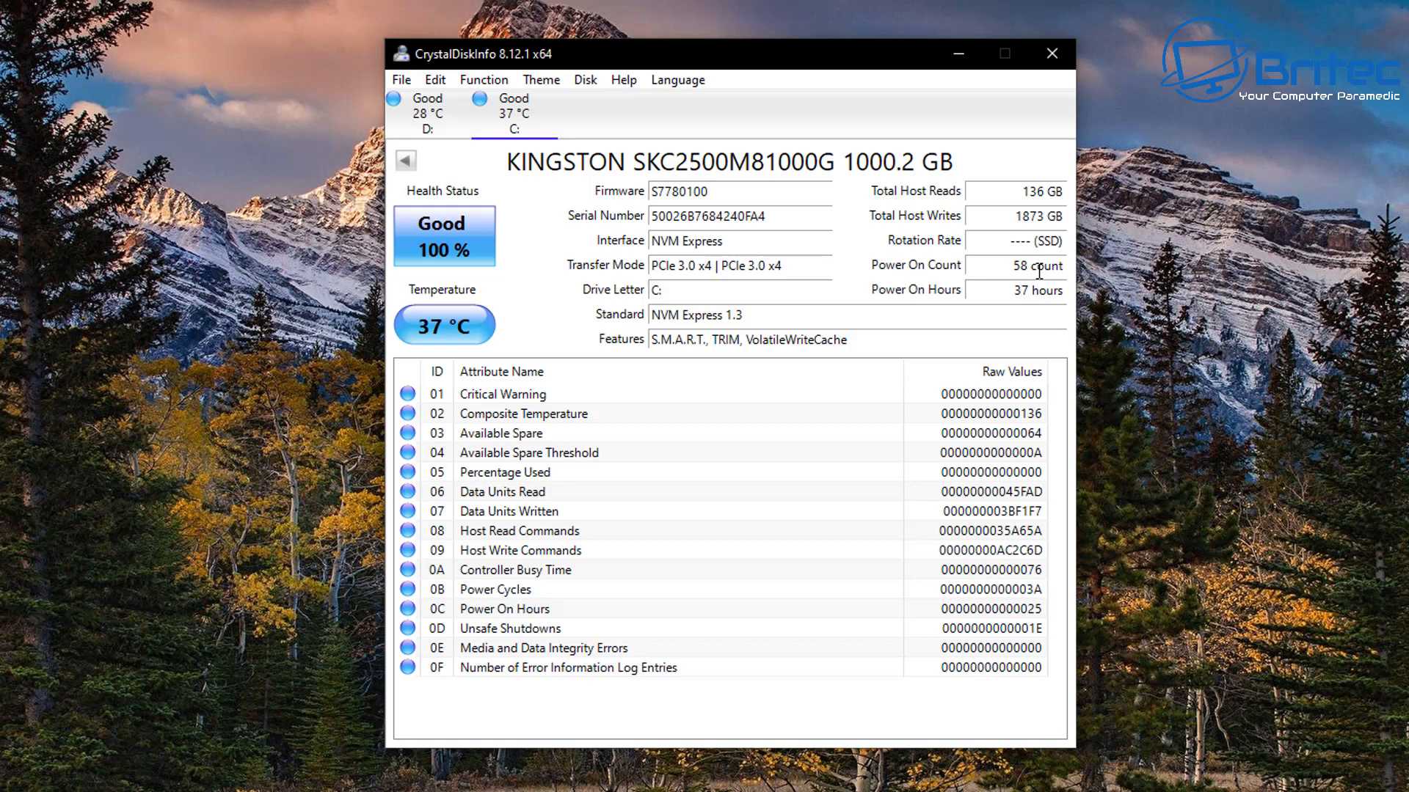
{"action": "mouse_move", "coordinate": [992, 546]}
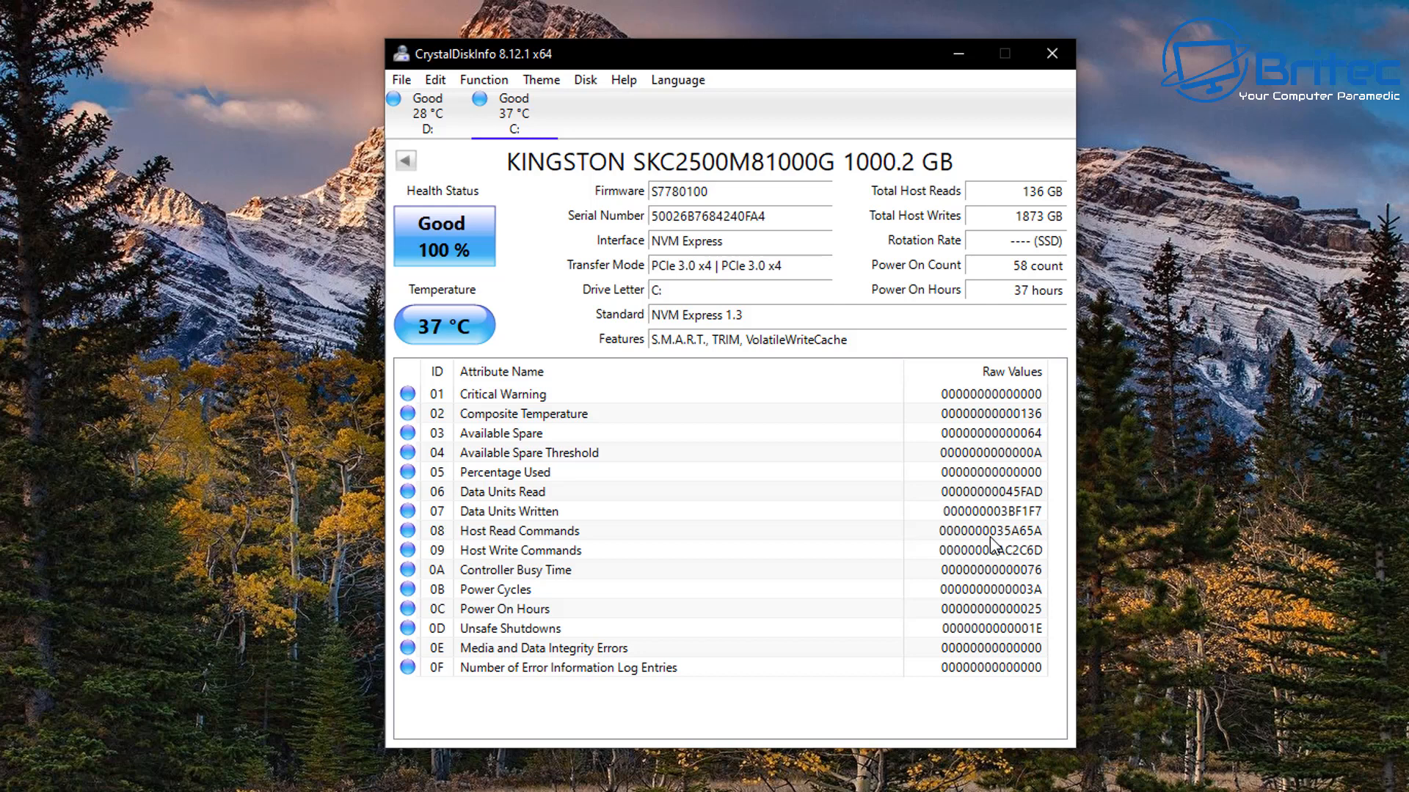
{"action": "mouse_move", "coordinate": [675, 546]}
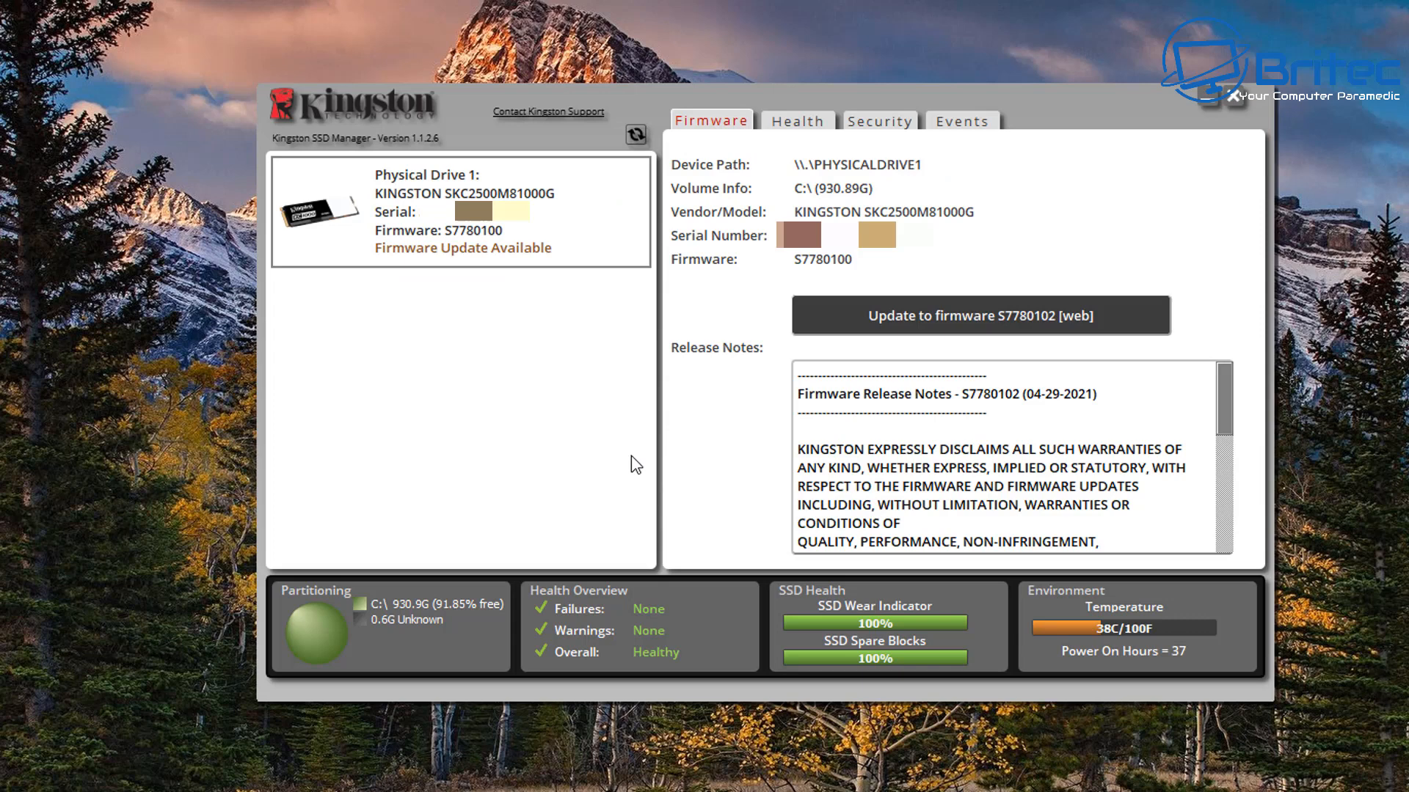
{"action": "mouse_move", "coordinate": [606, 463]}
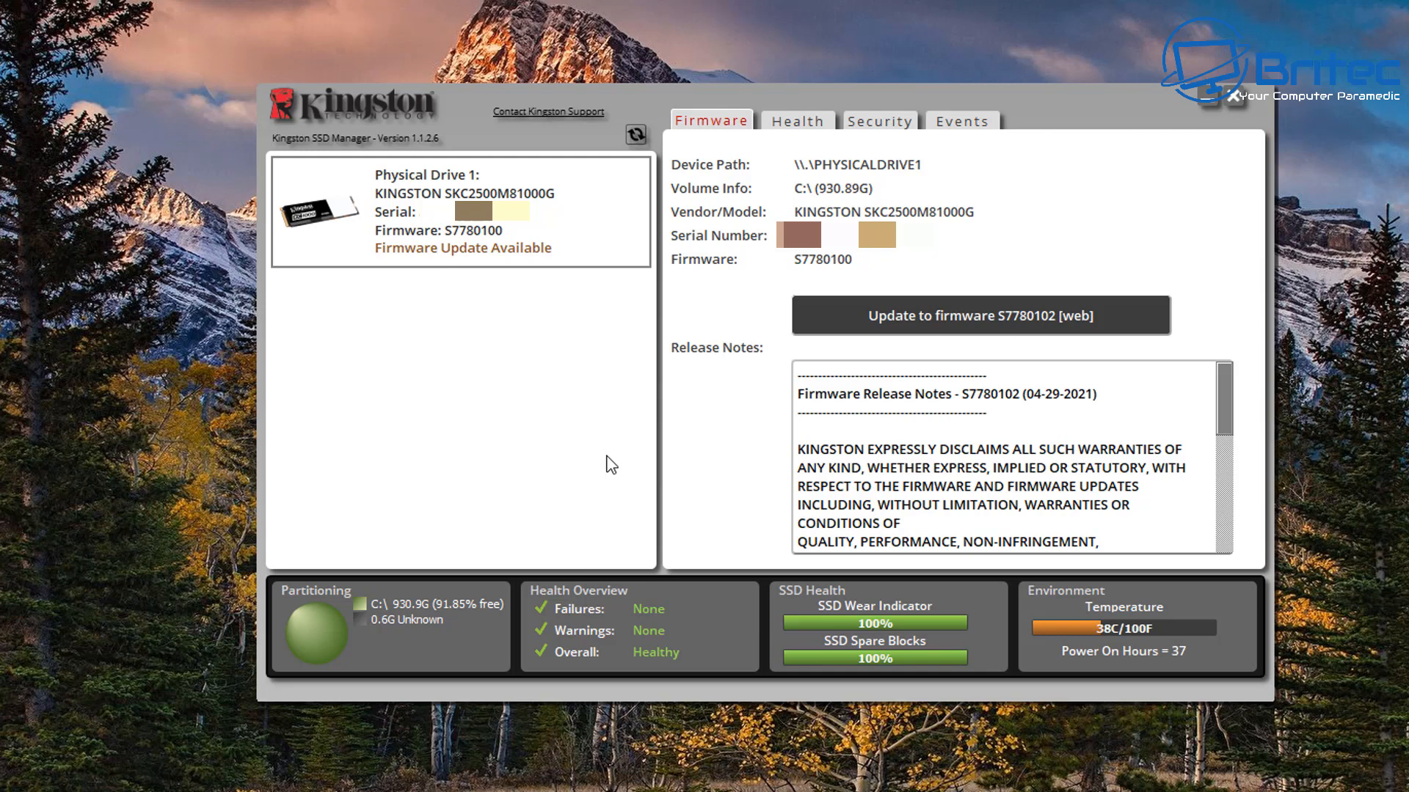
{"action": "mouse_move", "coordinate": [659, 641]}
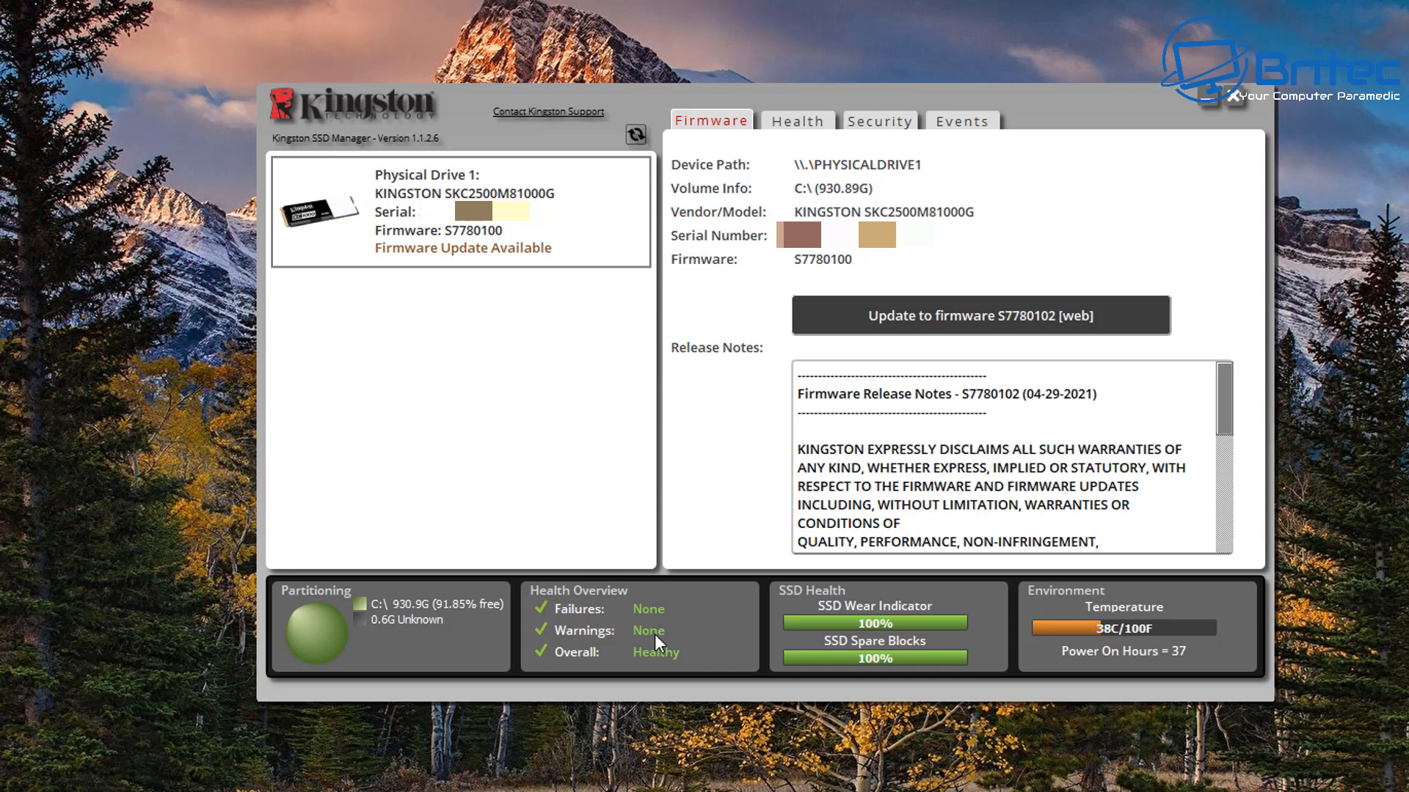
{"action": "mouse_move", "coordinate": [1190, 624]}
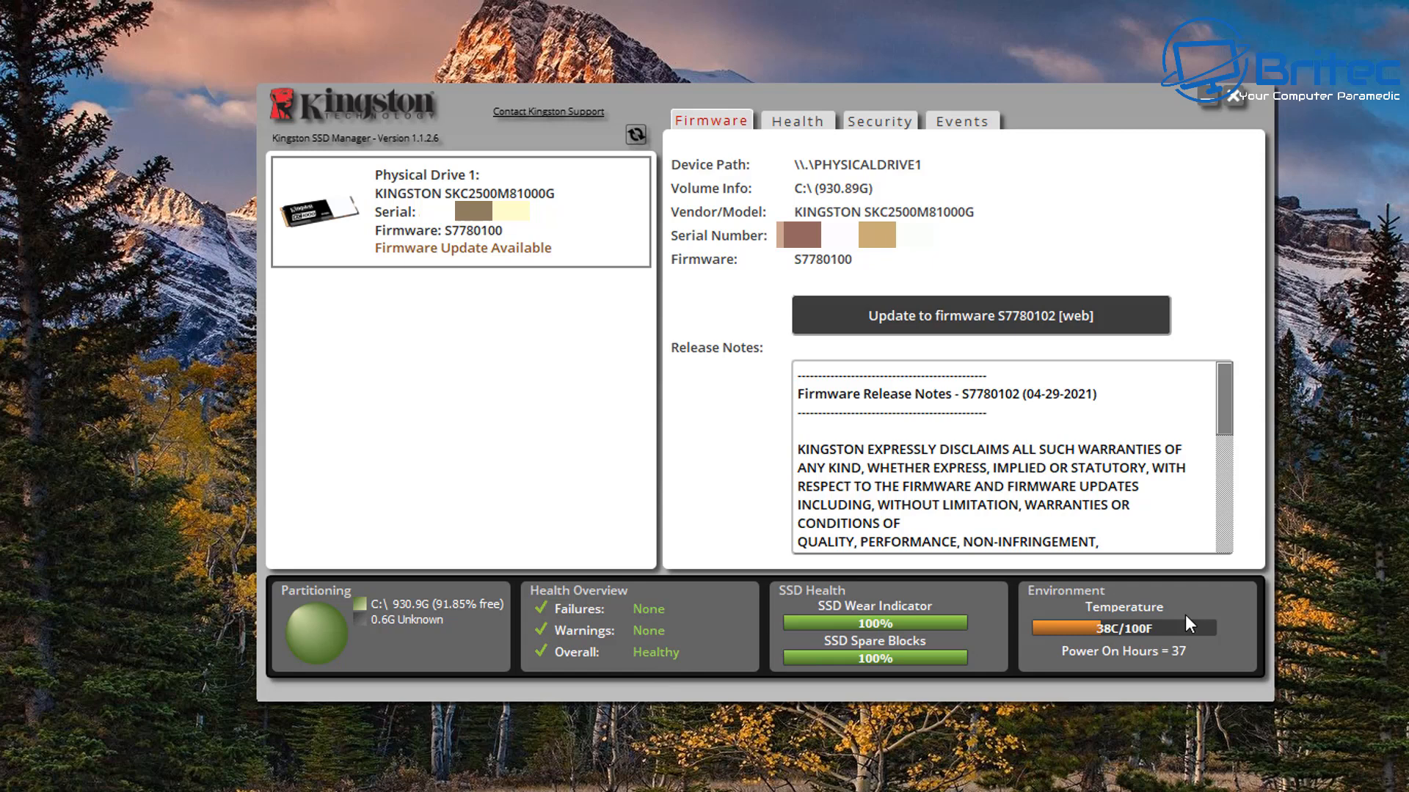
Review the Health attributes such as temperature and available spares for the Kingston SSD
{"action": "left_click", "coordinate": [795, 119]}
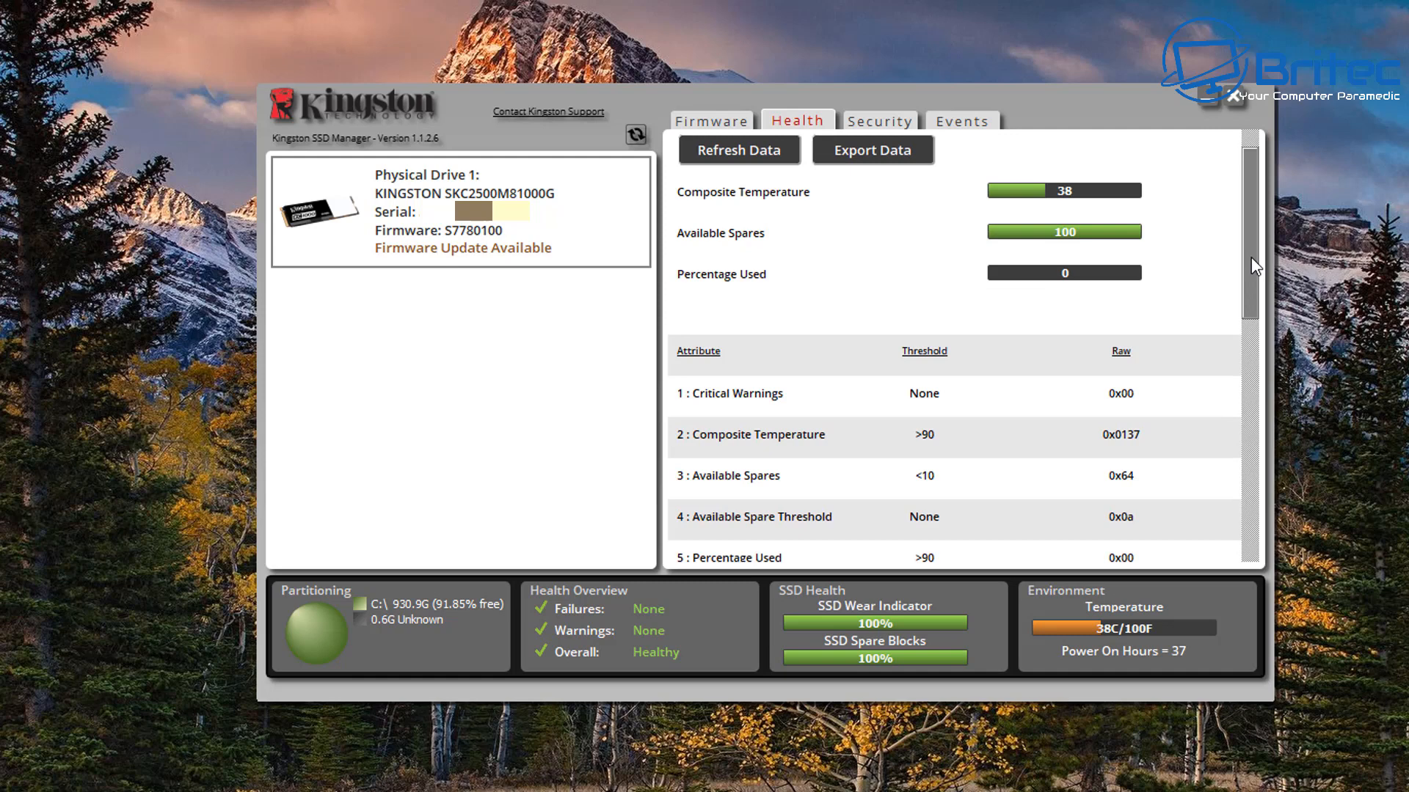
{"action": "scroll", "scroll_direction": "down", "scroll_amount": 3}
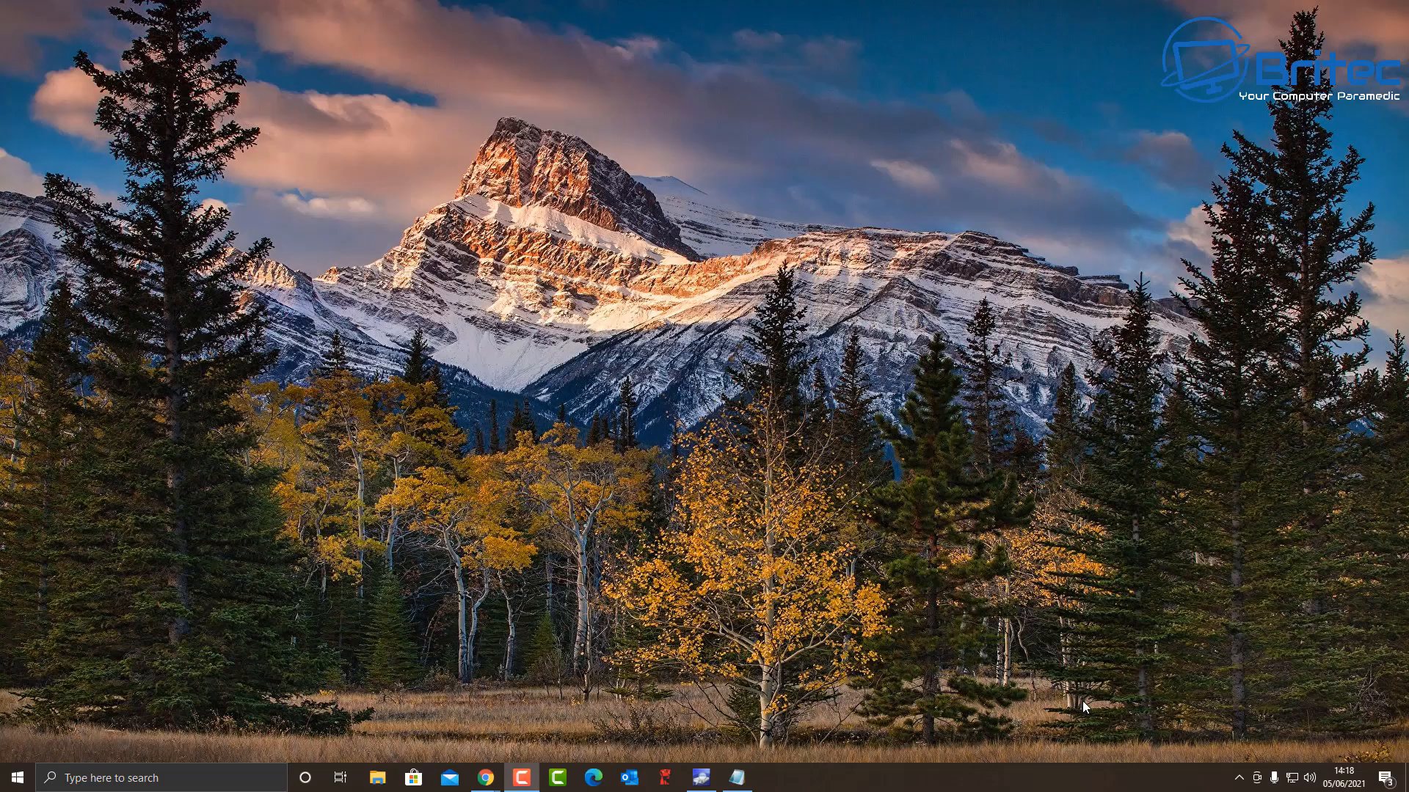
Search Windows for 'backup' and go to the Backup settings page
{"action": "left_click", "coordinate": [135, 778]}
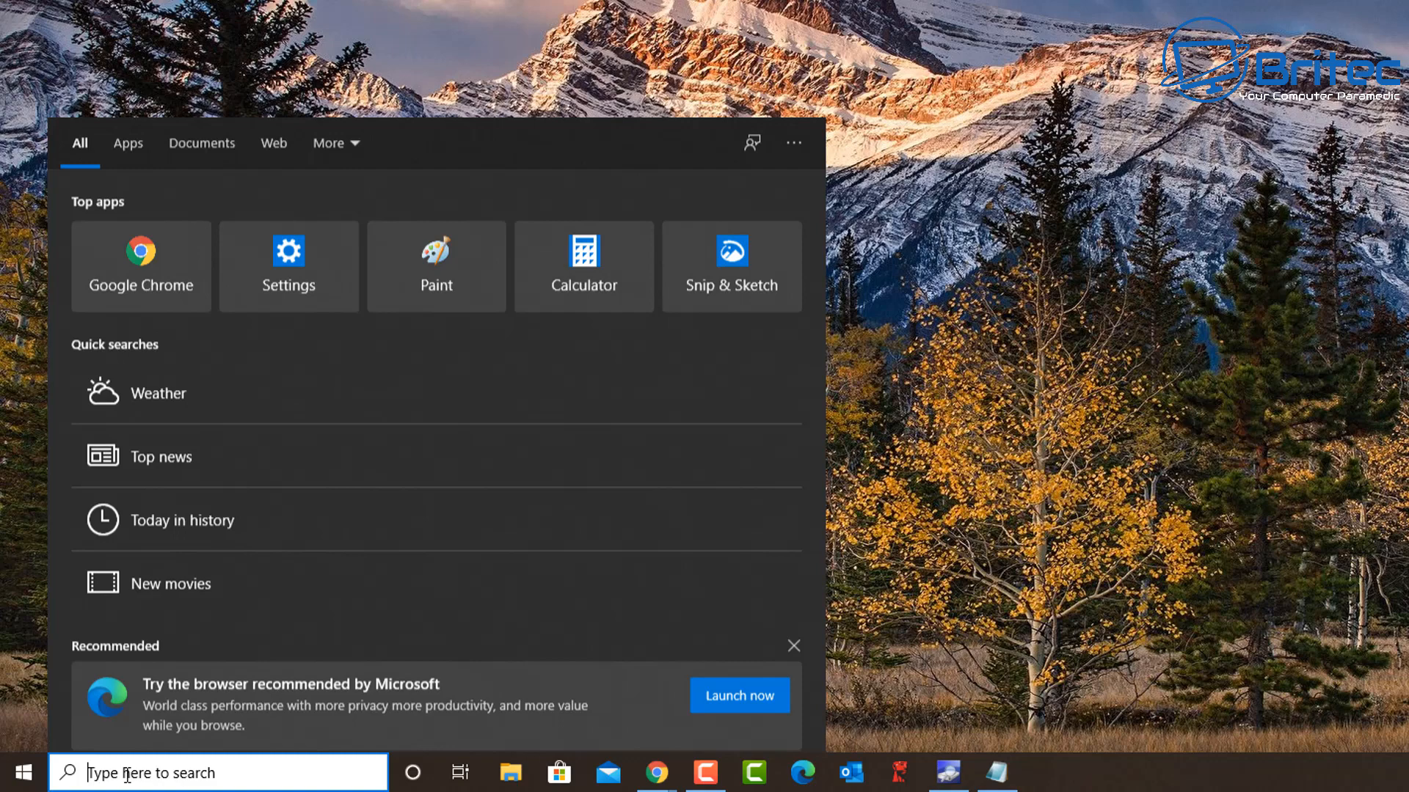
{"action": "type", "text": "backup"}
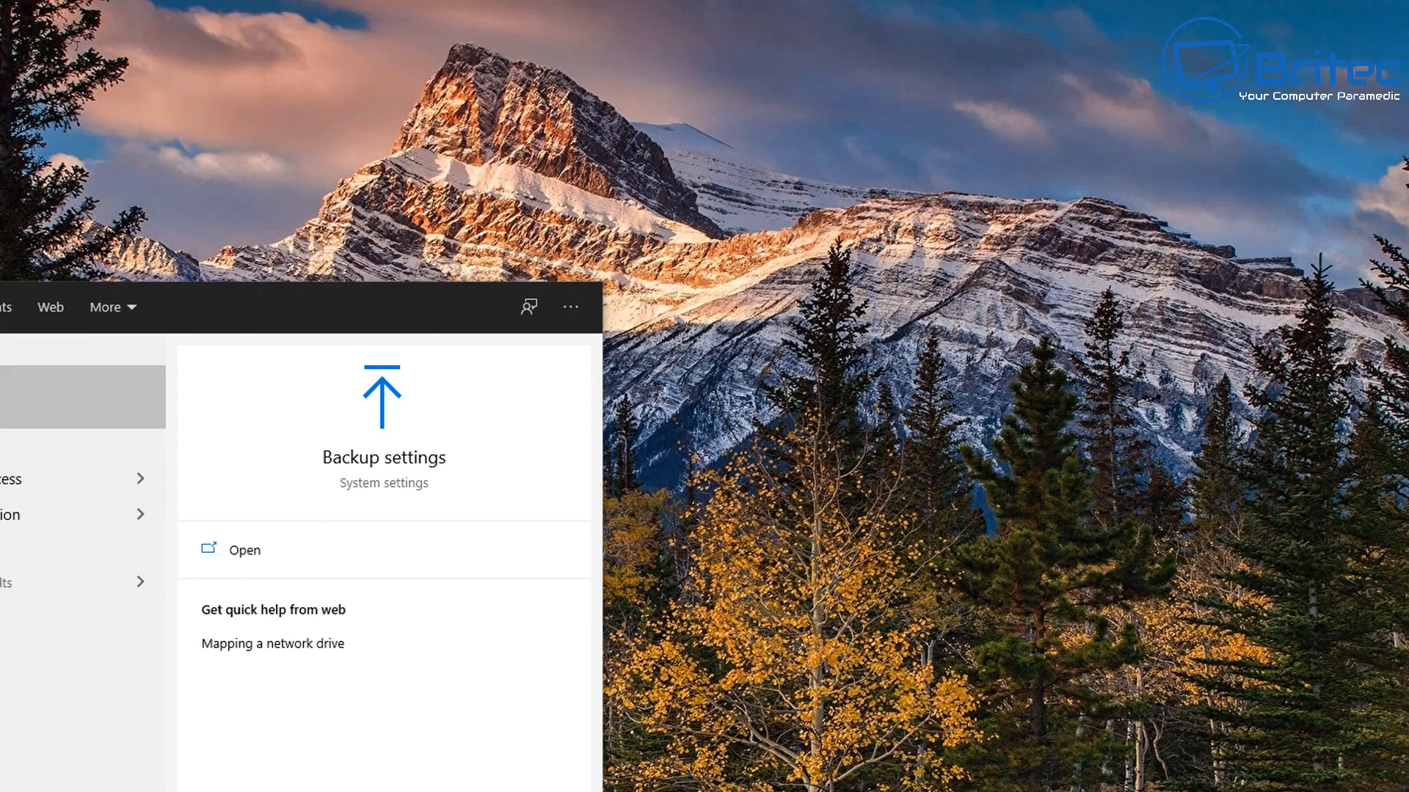
{"action": "left_click", "coordinate": [243, 551]}
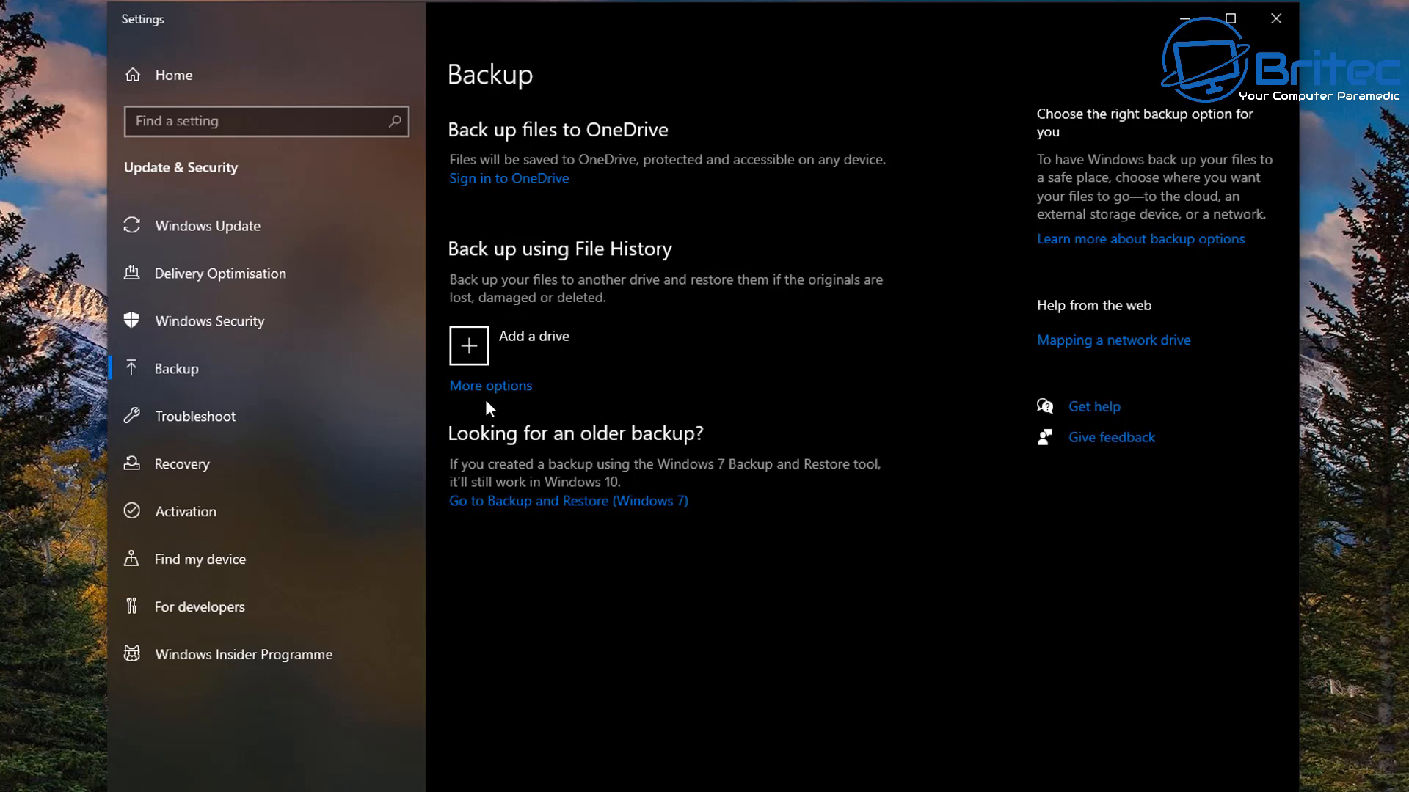
{"action": "mouse_move", "coordinate": [529, 509]}
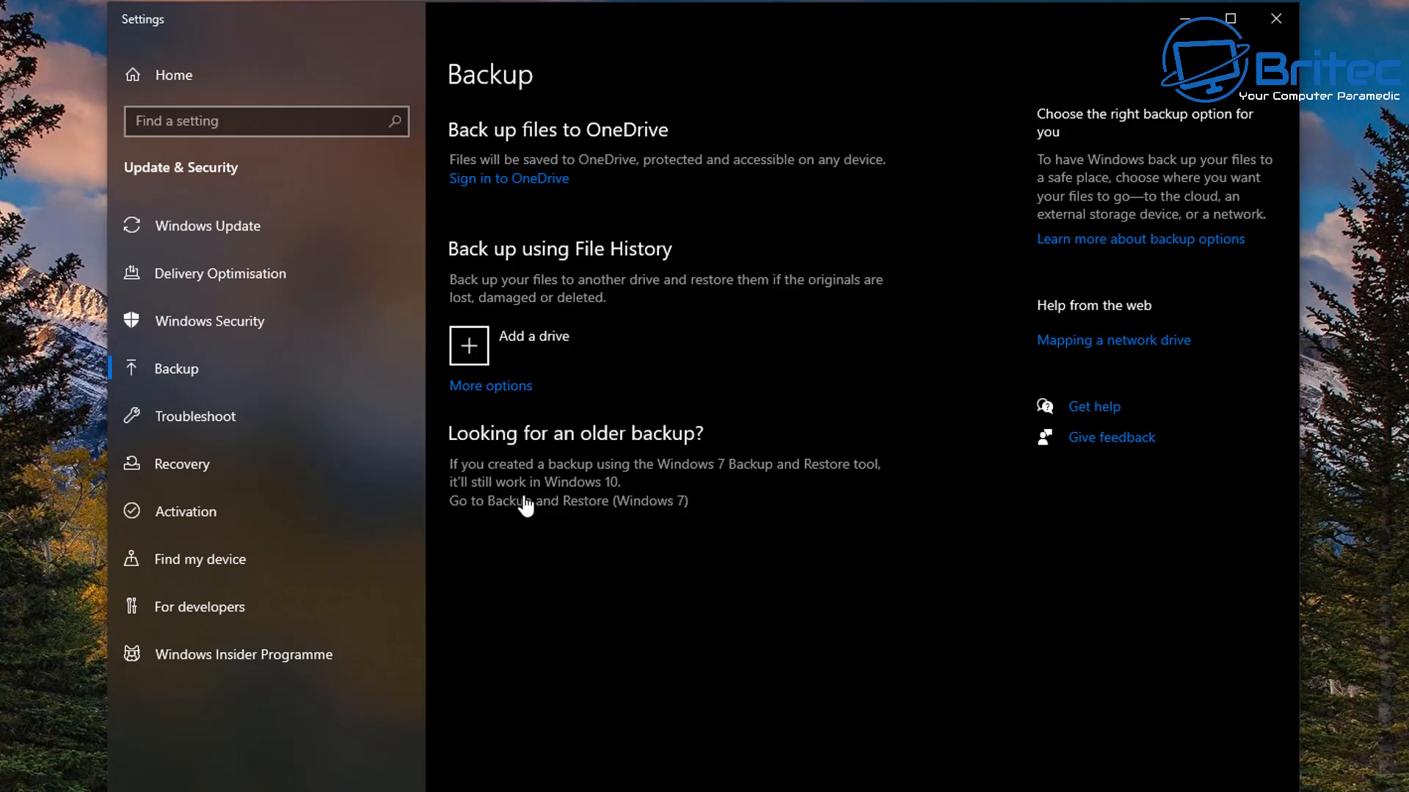
Go to Backup and Restore (Windows 7) and begin the Create a system image wizard
{"action": "left_click", "coordinate": [566, 500]}
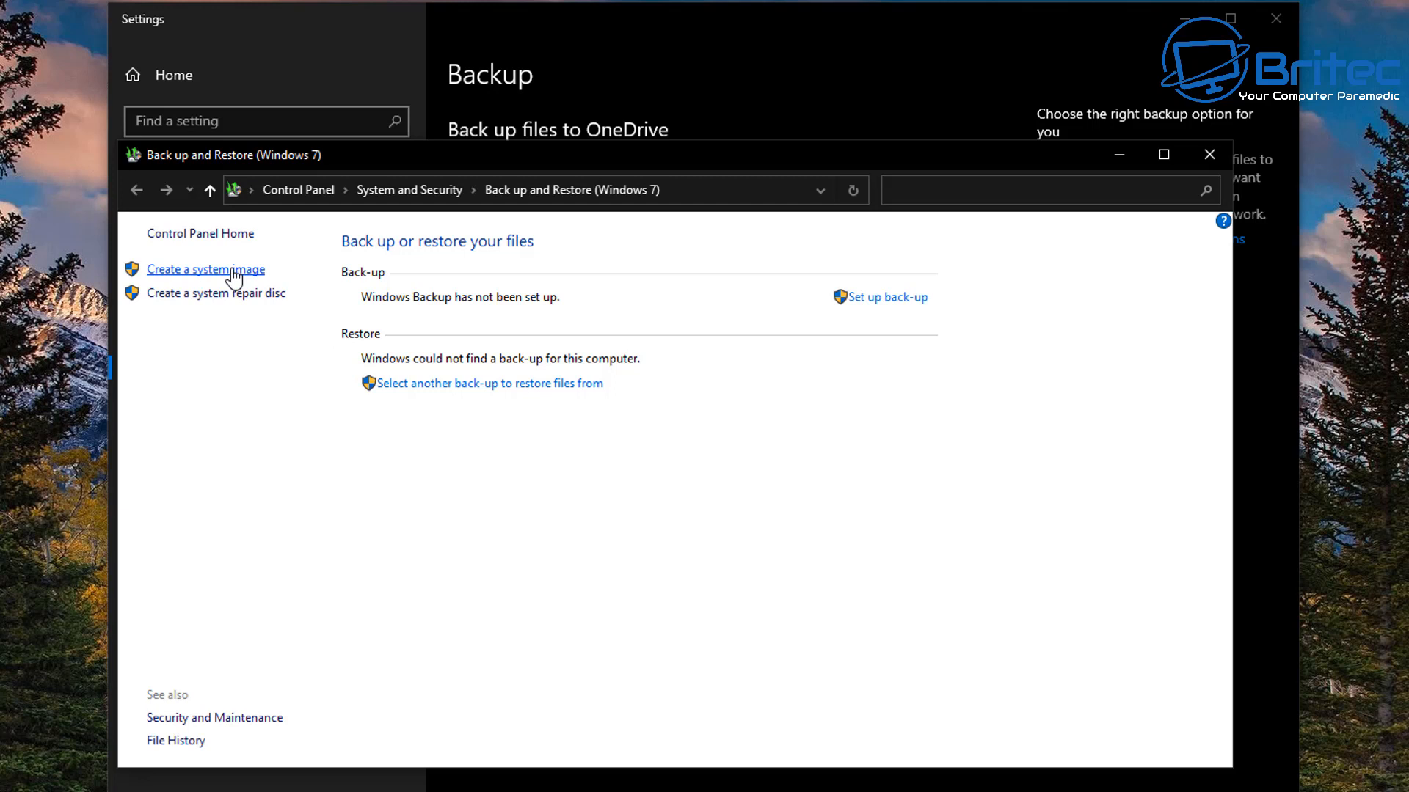
{"action": "mouse_move", "coordinate": [214, 293]}
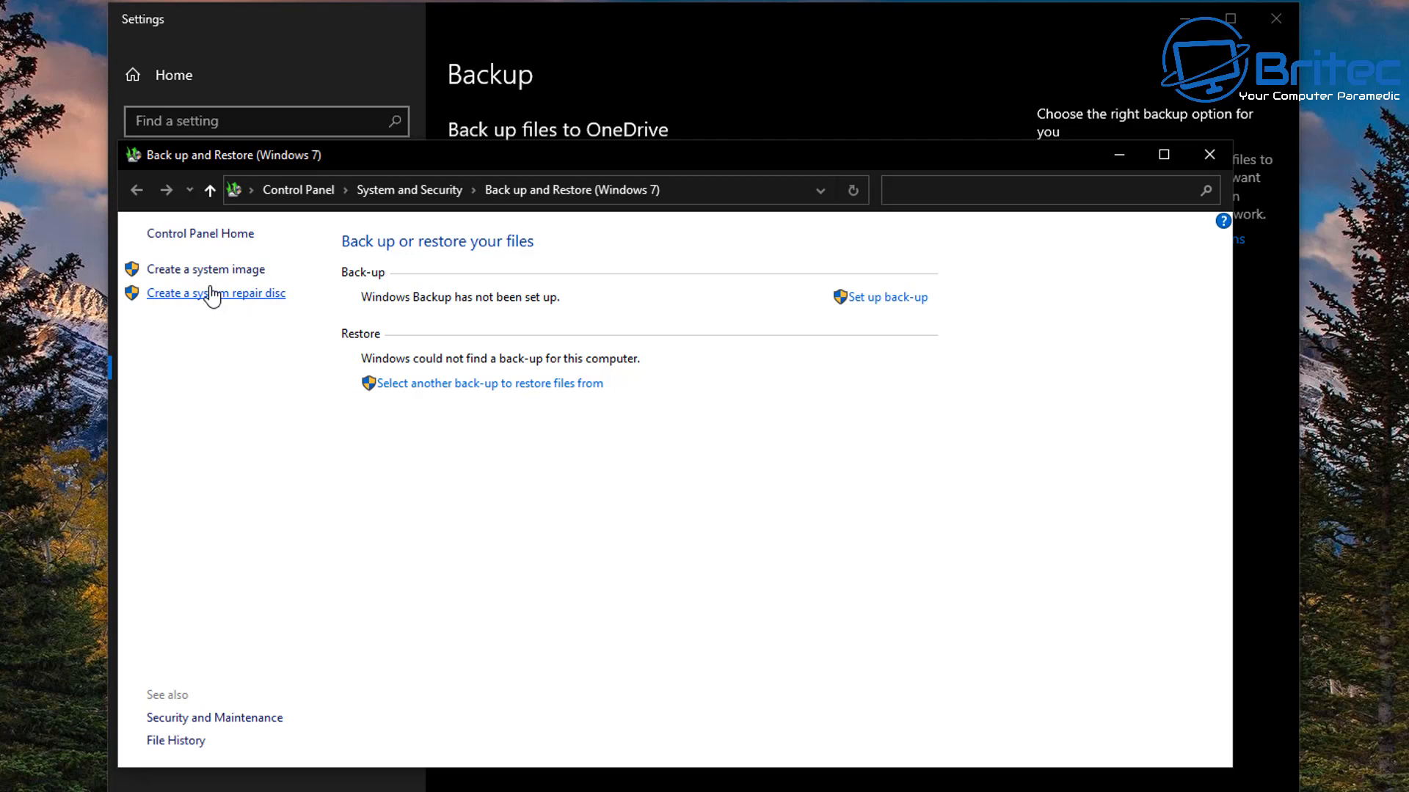
{"action": "left_click", "coordinate": [203, 269]}
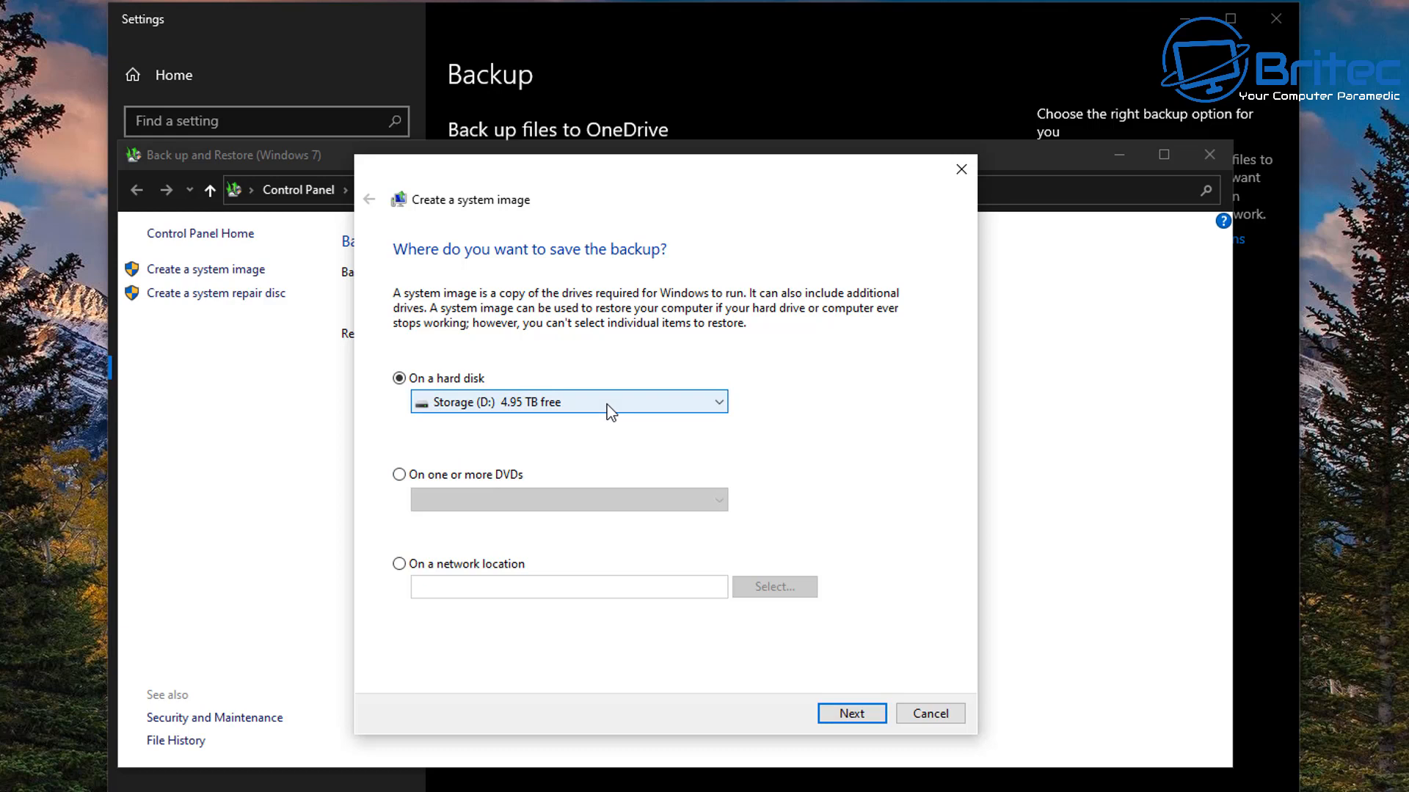
{"action": "mouse_move", "coordinate": [493, 410]}
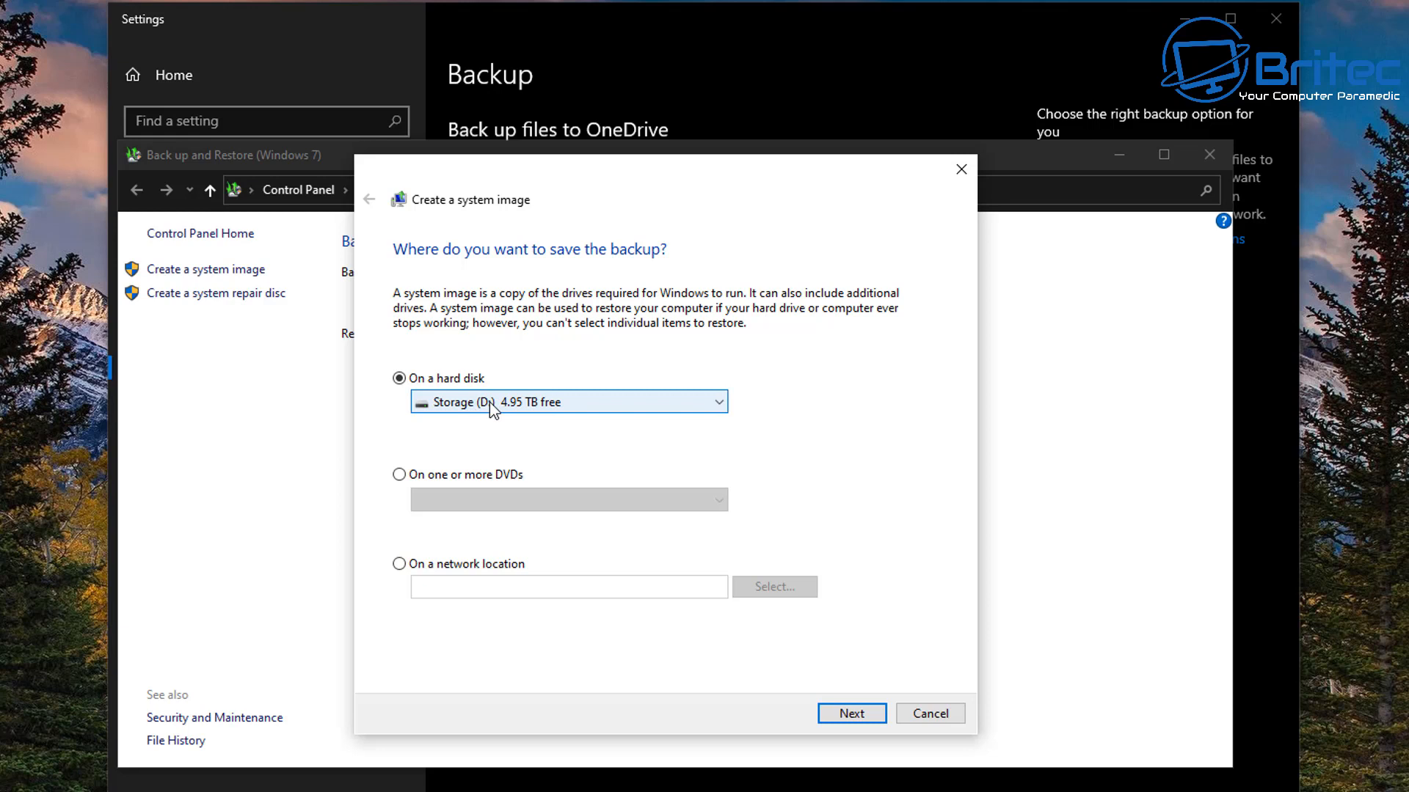
Choose Storage (D:) hard disk as the image destination and reach the confirmation page
{"action": "left_click", "coordinate": [400, 474]}
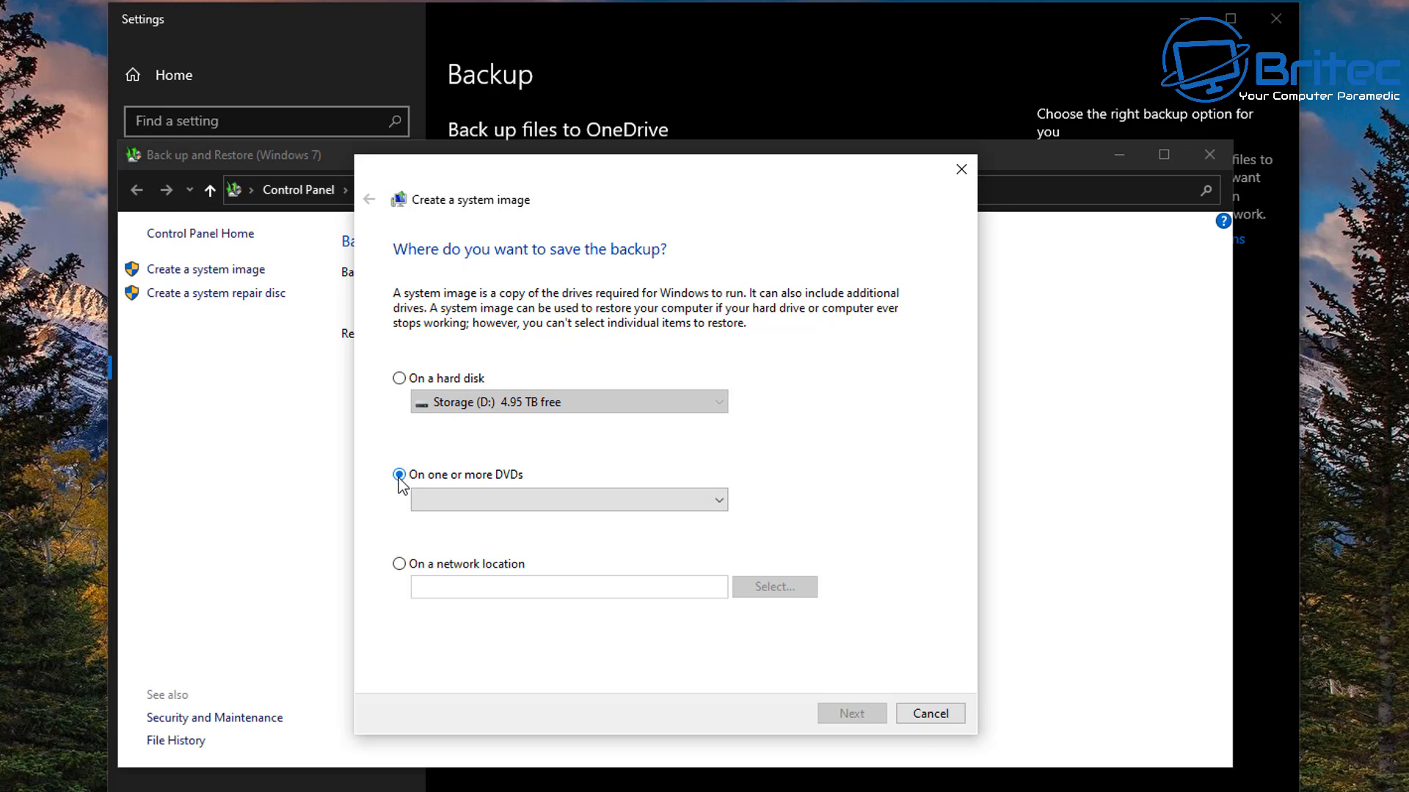
{"action": "left_click", "coordinate": [399, 379]}
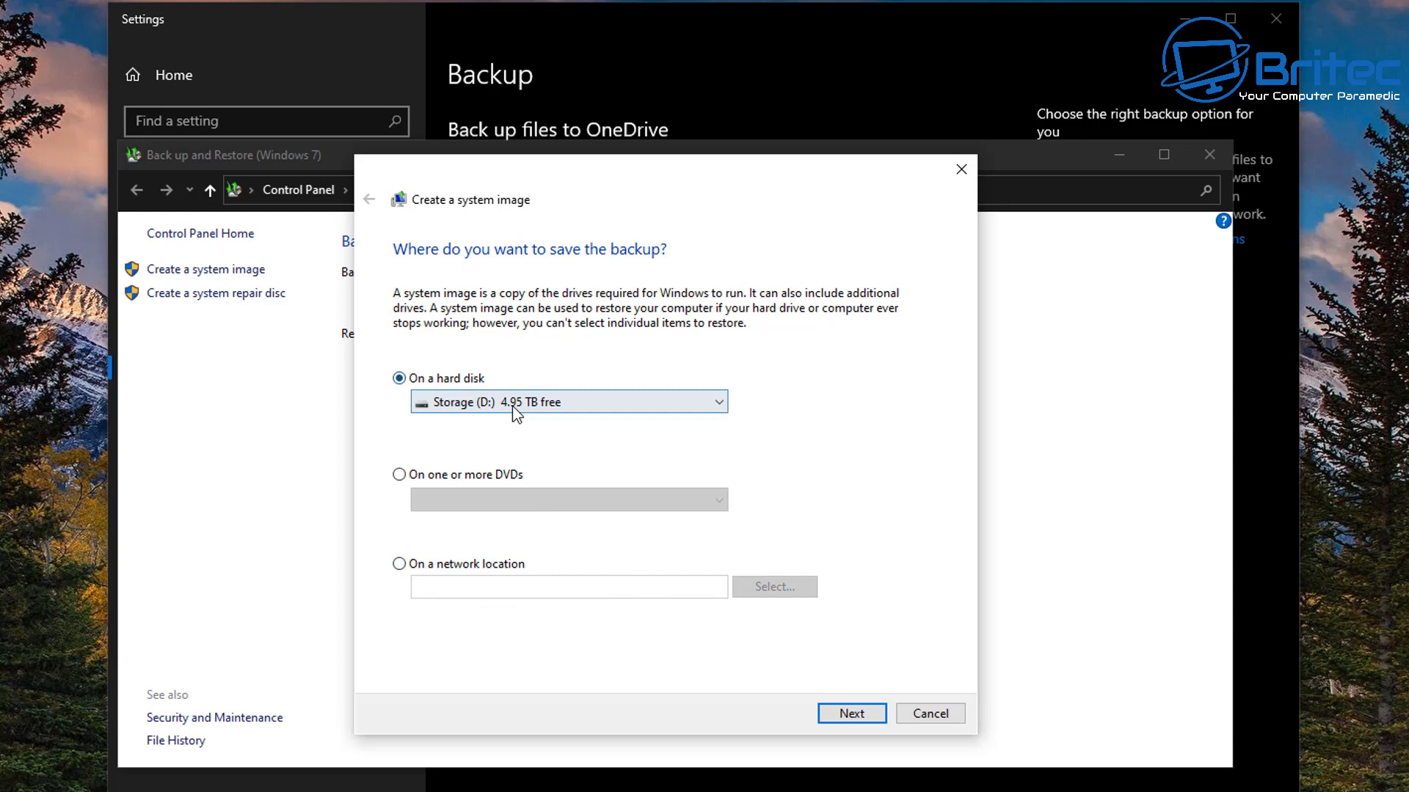
{"action": "mouse_move", "coordinate": [850, 713]}
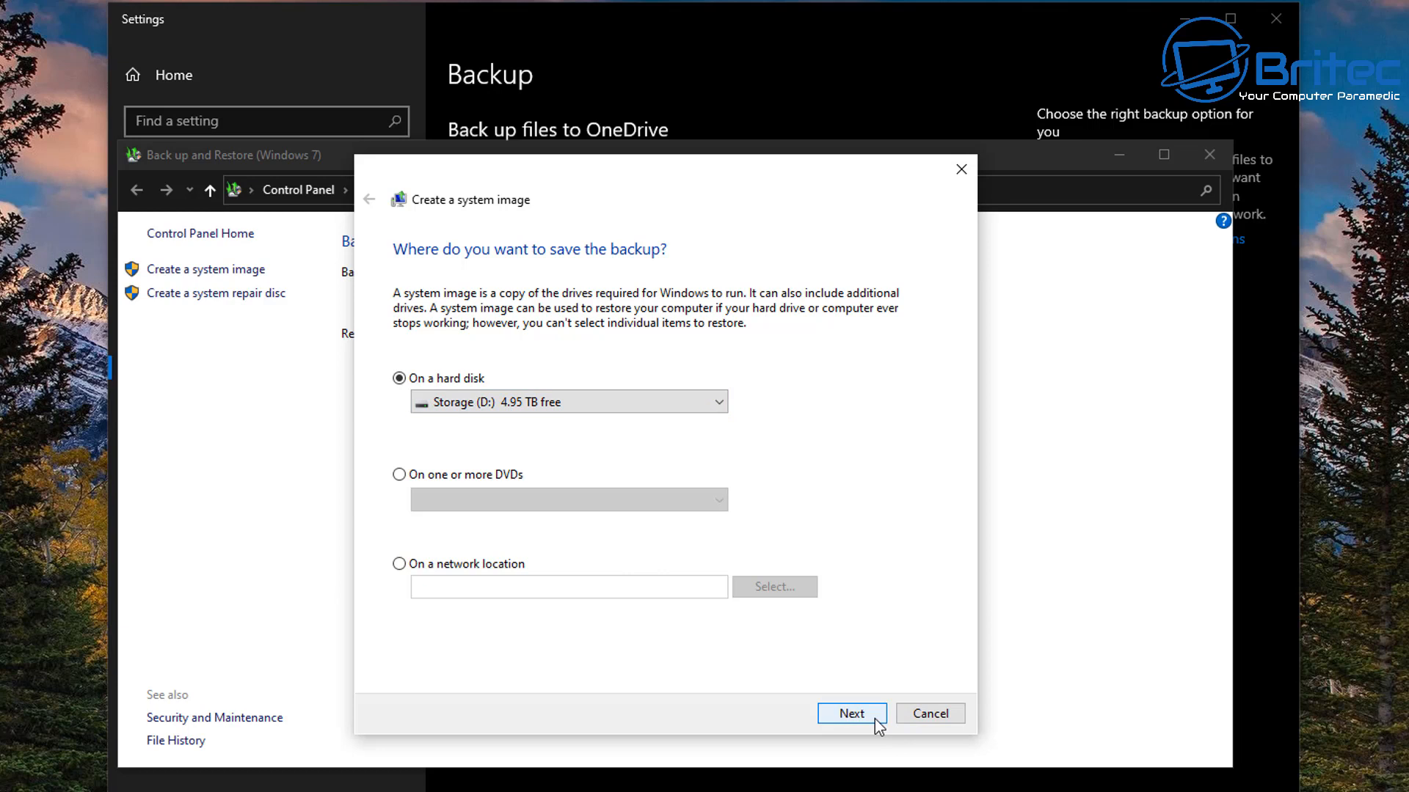
{"action": "left_click", "coordinate": [851, 713]}
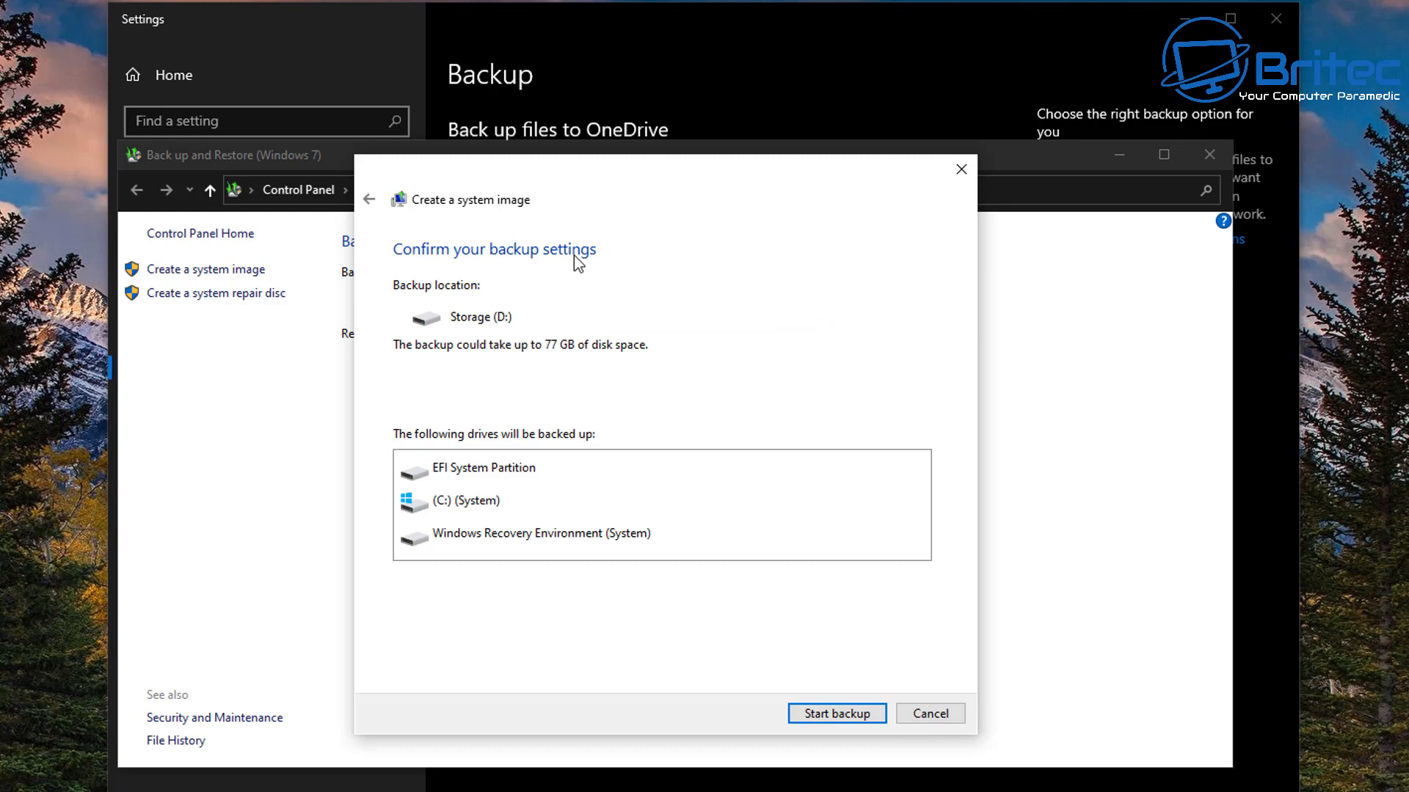
{"action": "mouse_move", "coordinate": [615, 364]}
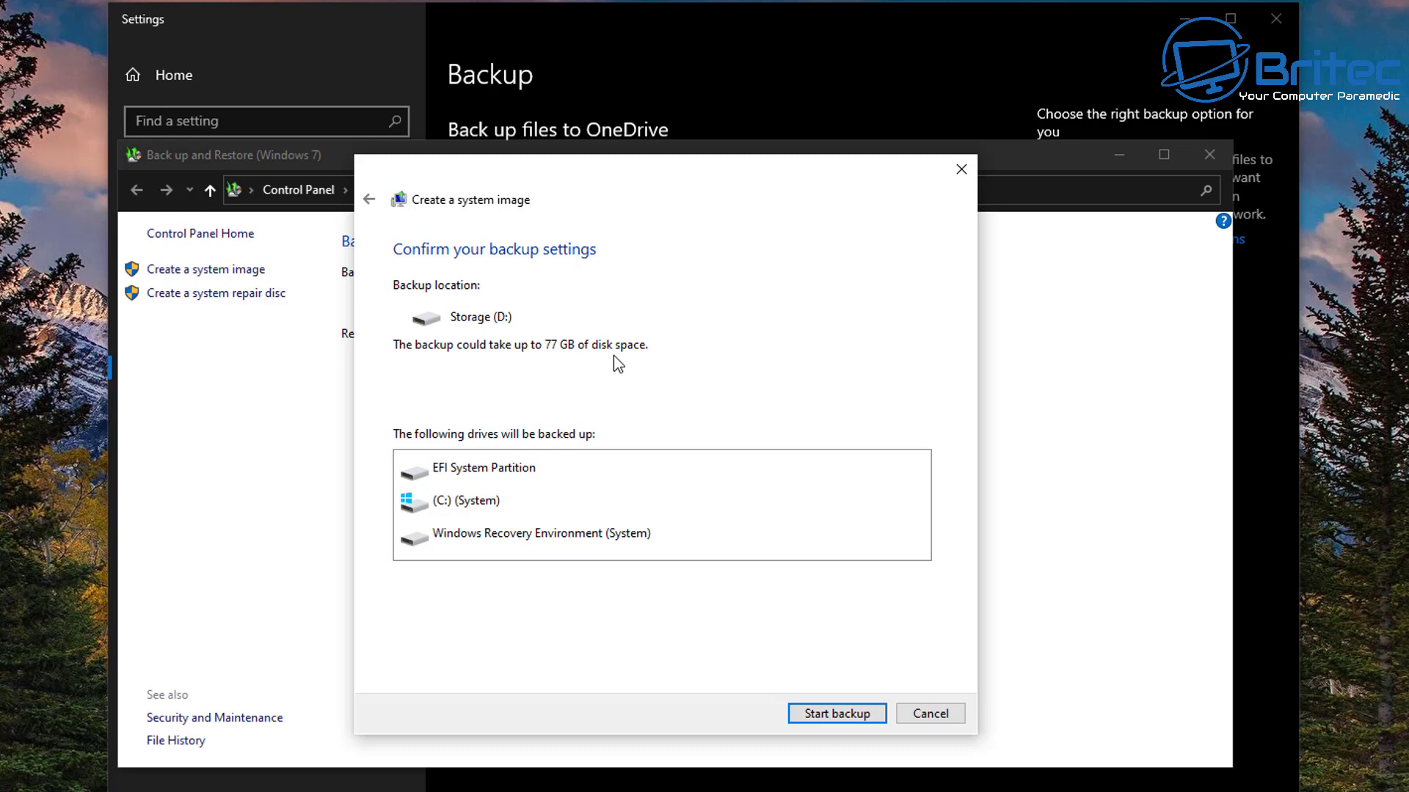
{"action": "mouse_move", "coordinate": [452, 537]}
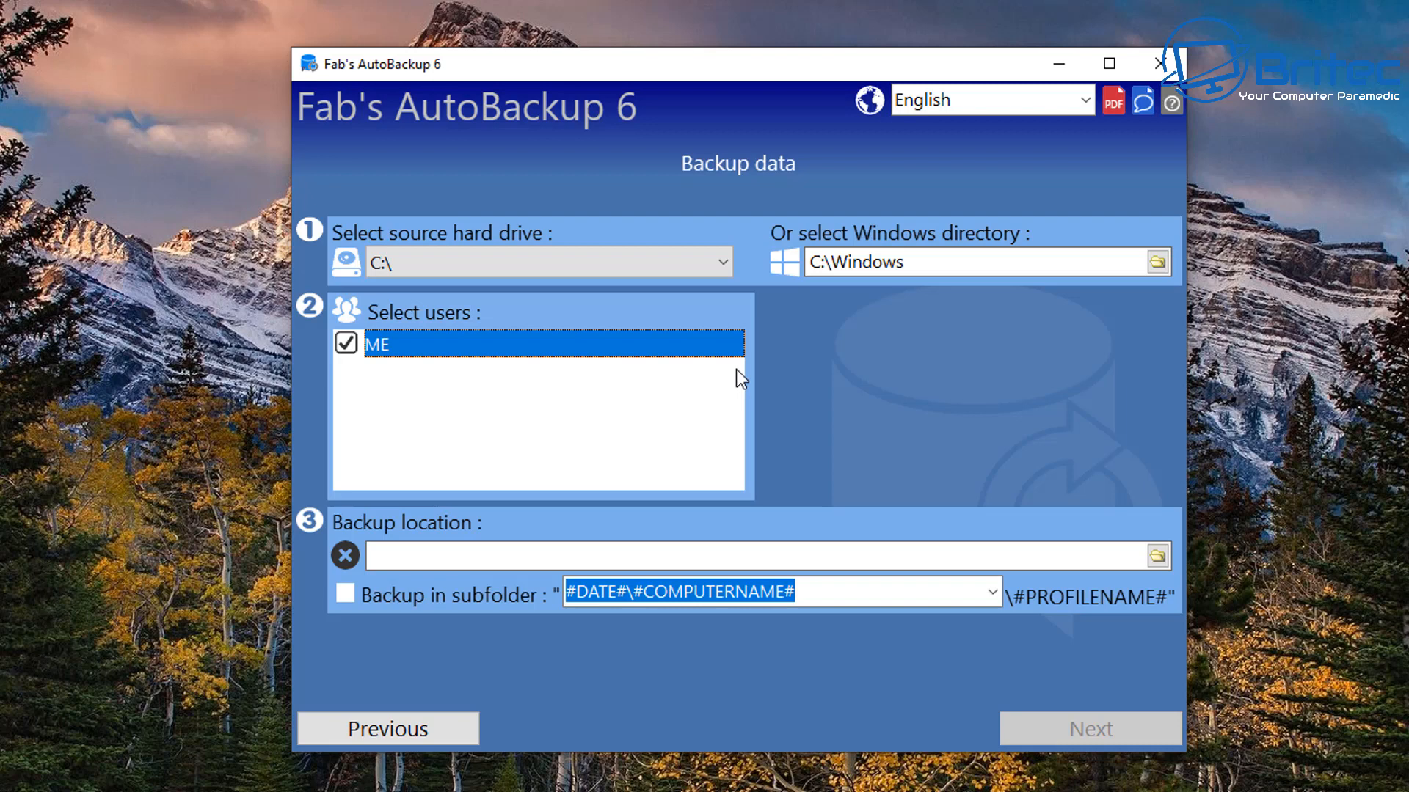
{"action": "mouse_move", "coordinate": [372, 363]}
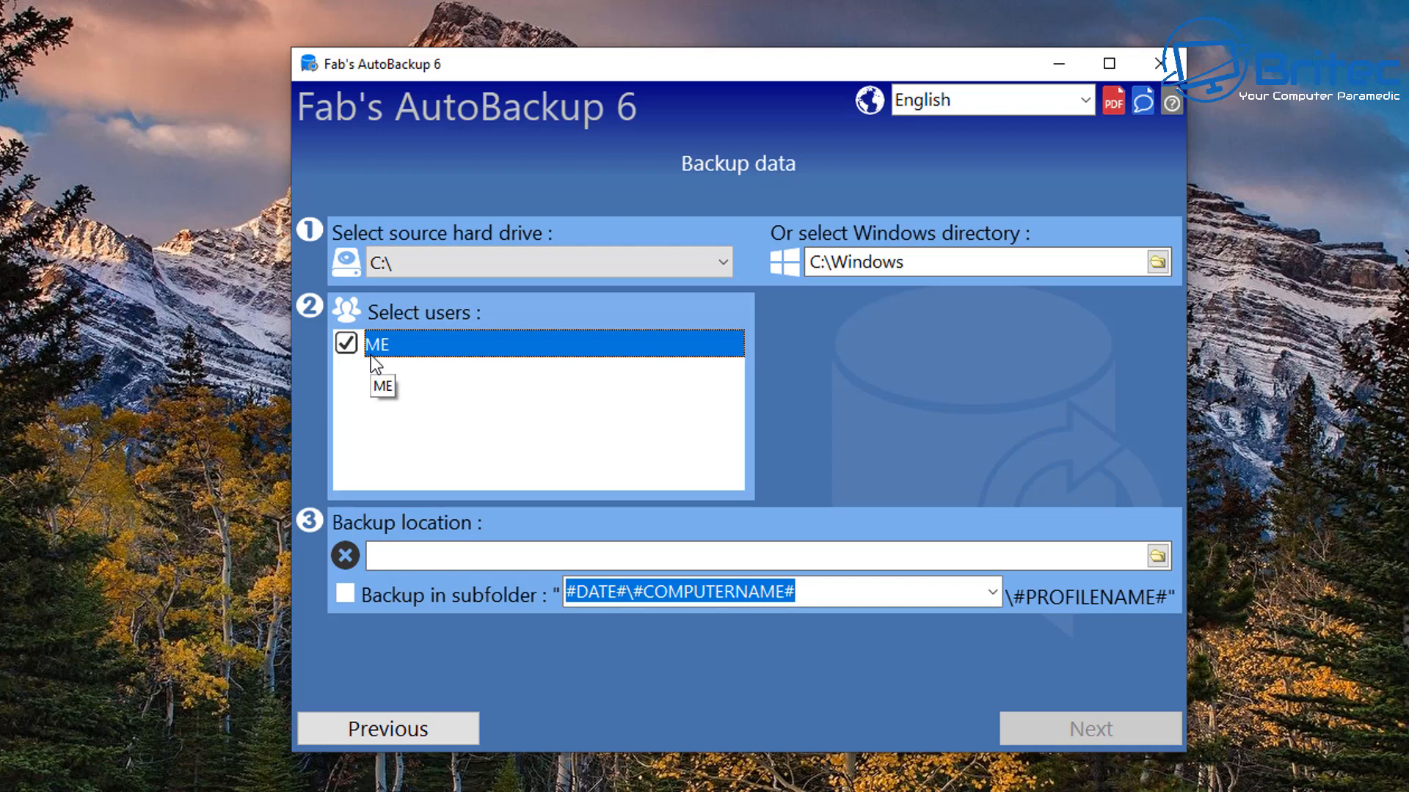
{"action": "mouse_move", "coordinate": [346, 575]}
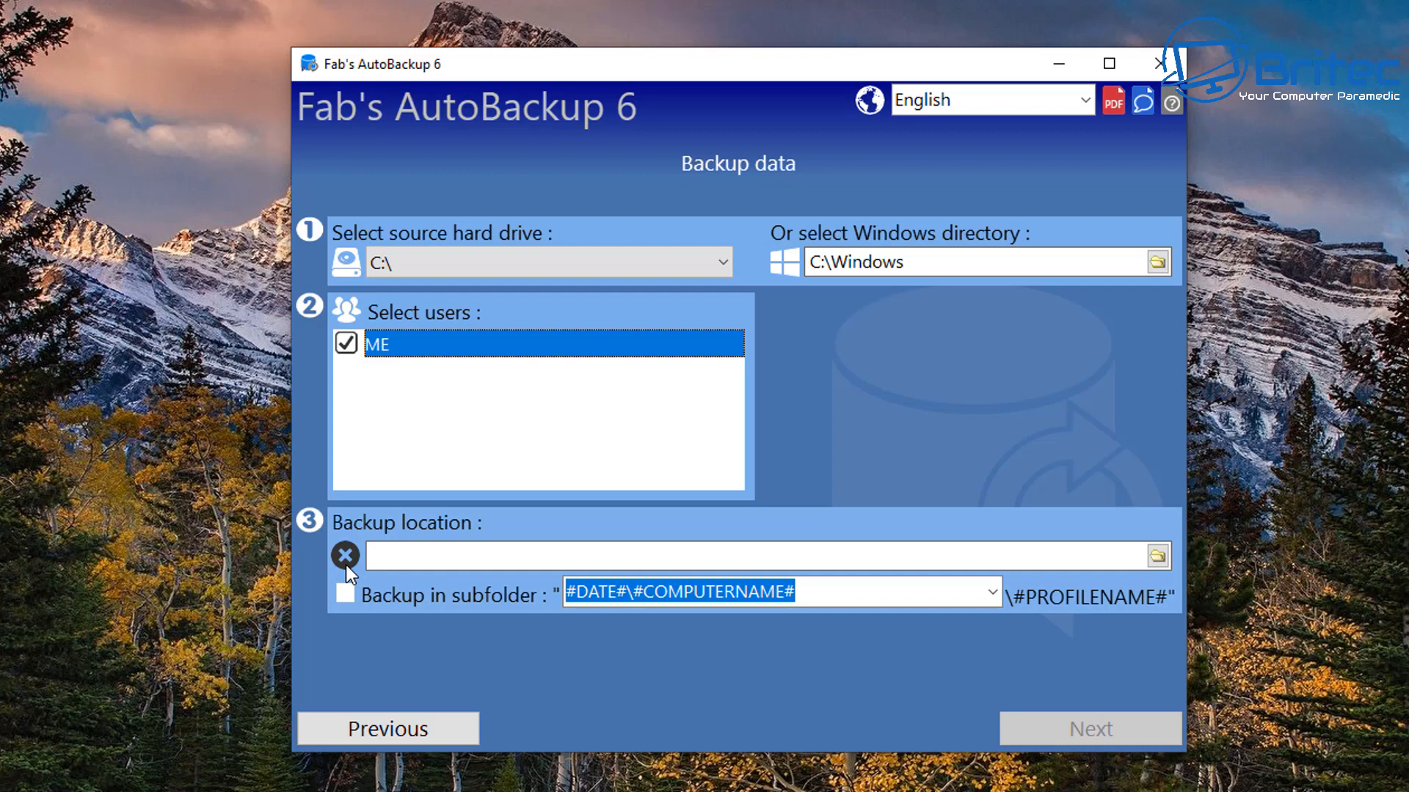
{"action": "mouse_move", "coordinate": [1069, 726]}
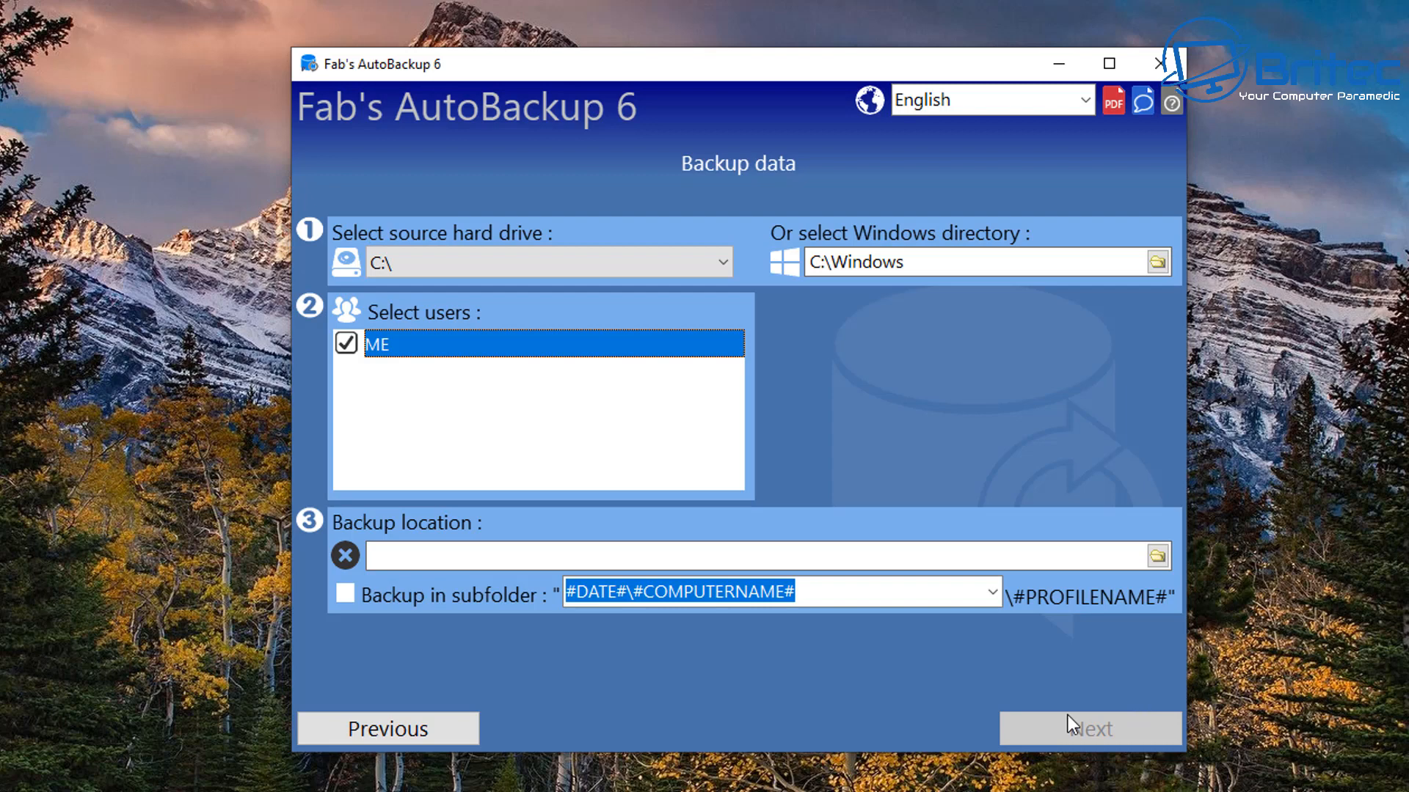
{"action": "mouse_move", "coordinate": [851, 584]}
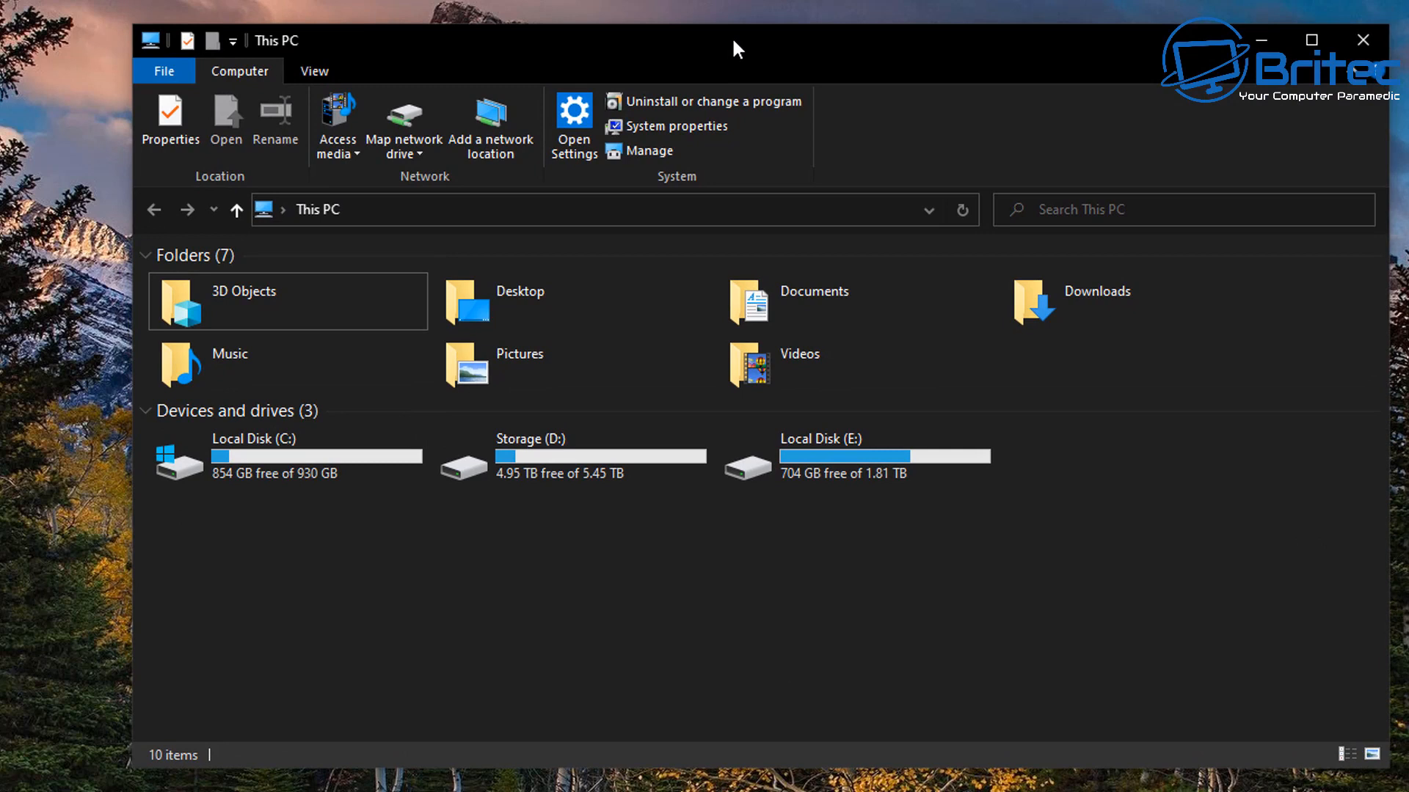
{"action": "mouse_move", "coordinate": [759, 395]}
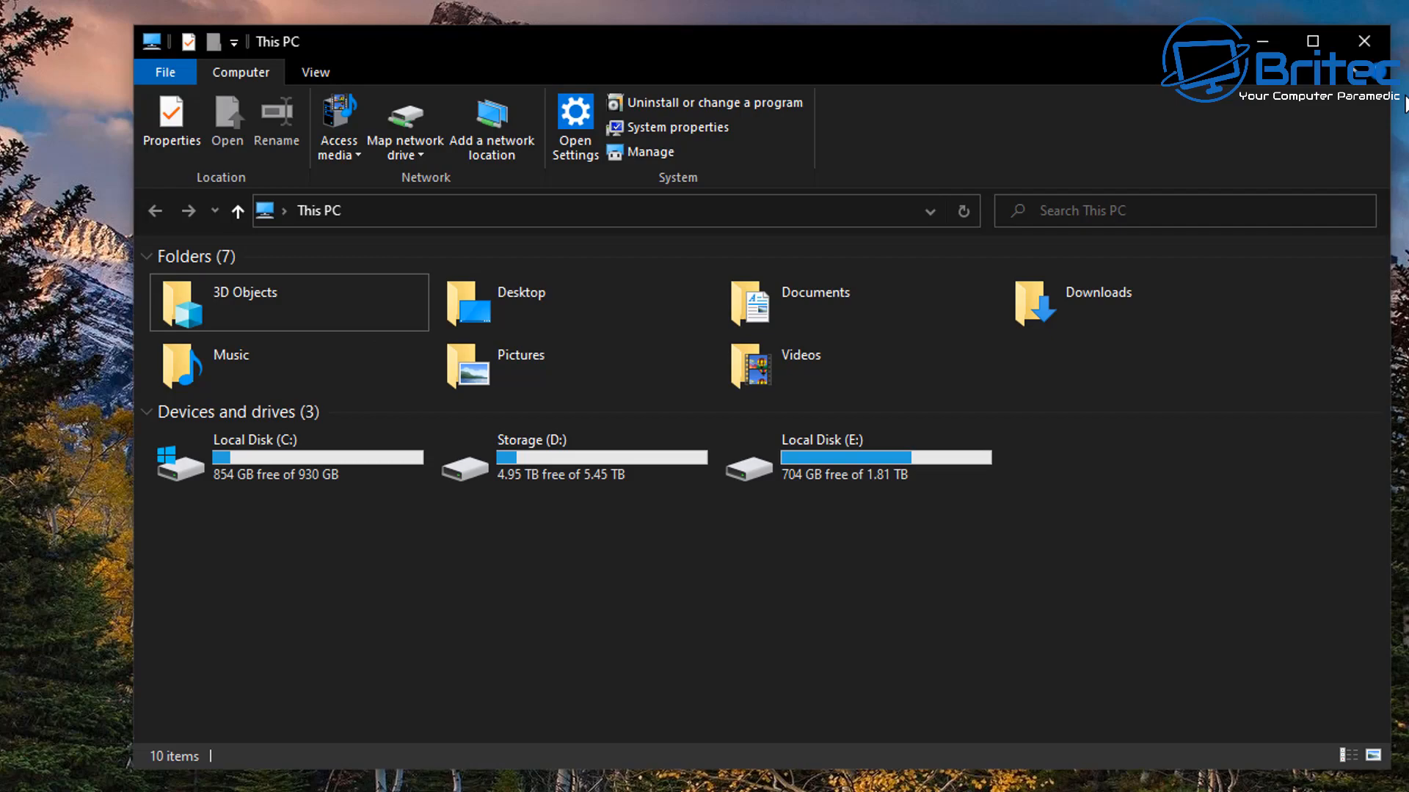
List disk drive models and status with wmic diskdrive, all three reporting OK
{"action": "left_click", "coordinate": [1361, 41]}
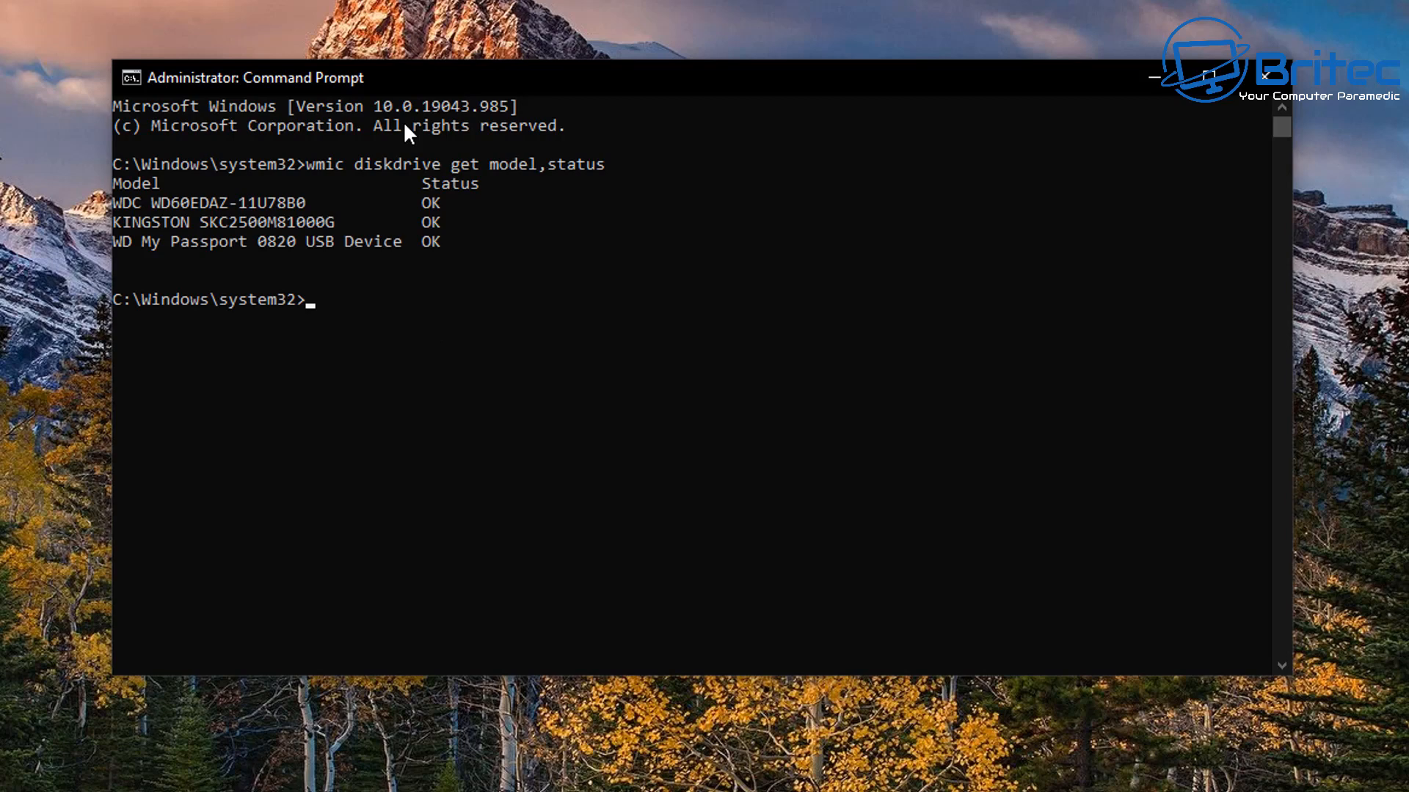
{"action": "mouse_move", "coordinate": [288, 209]}
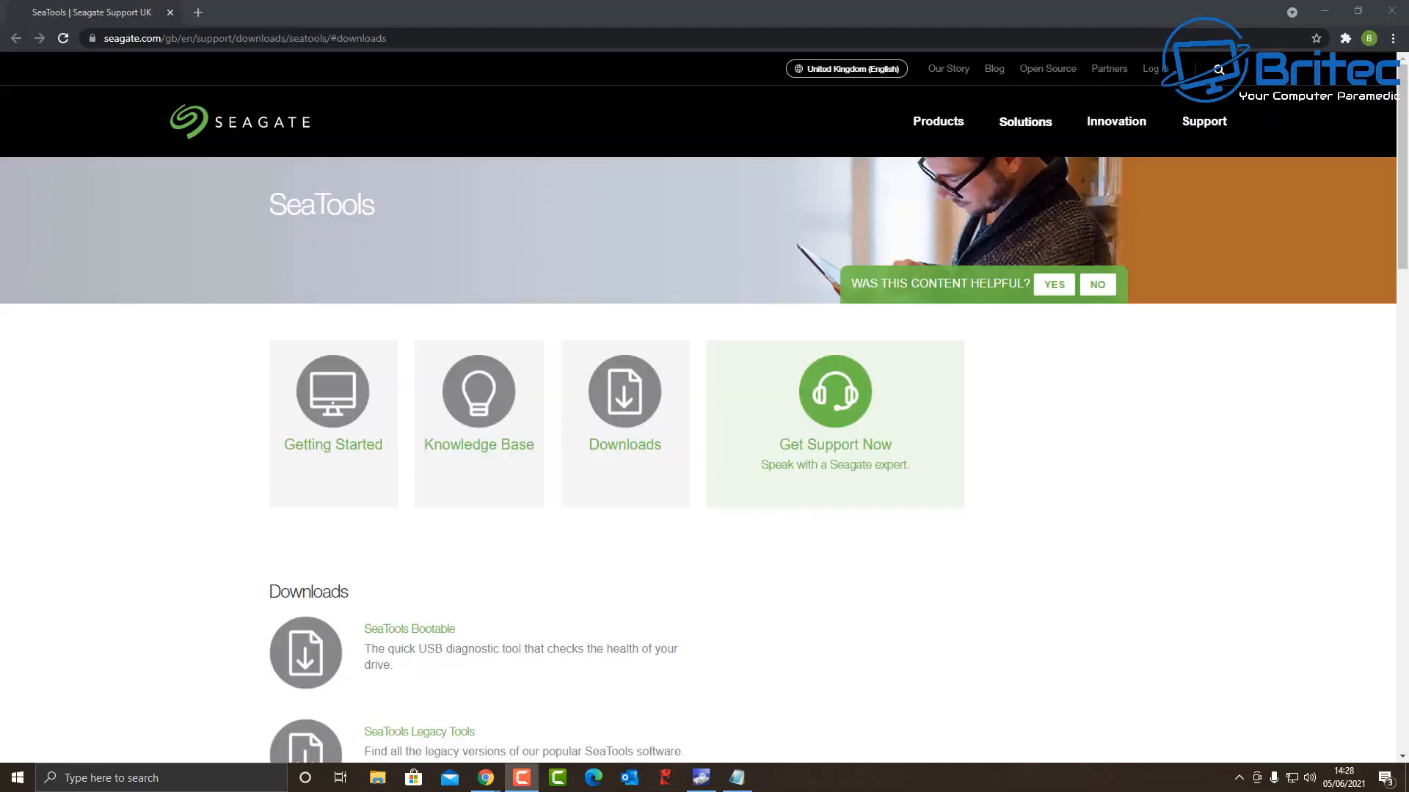
{"action": "mouse_move", "coordinate": [948, 619]}
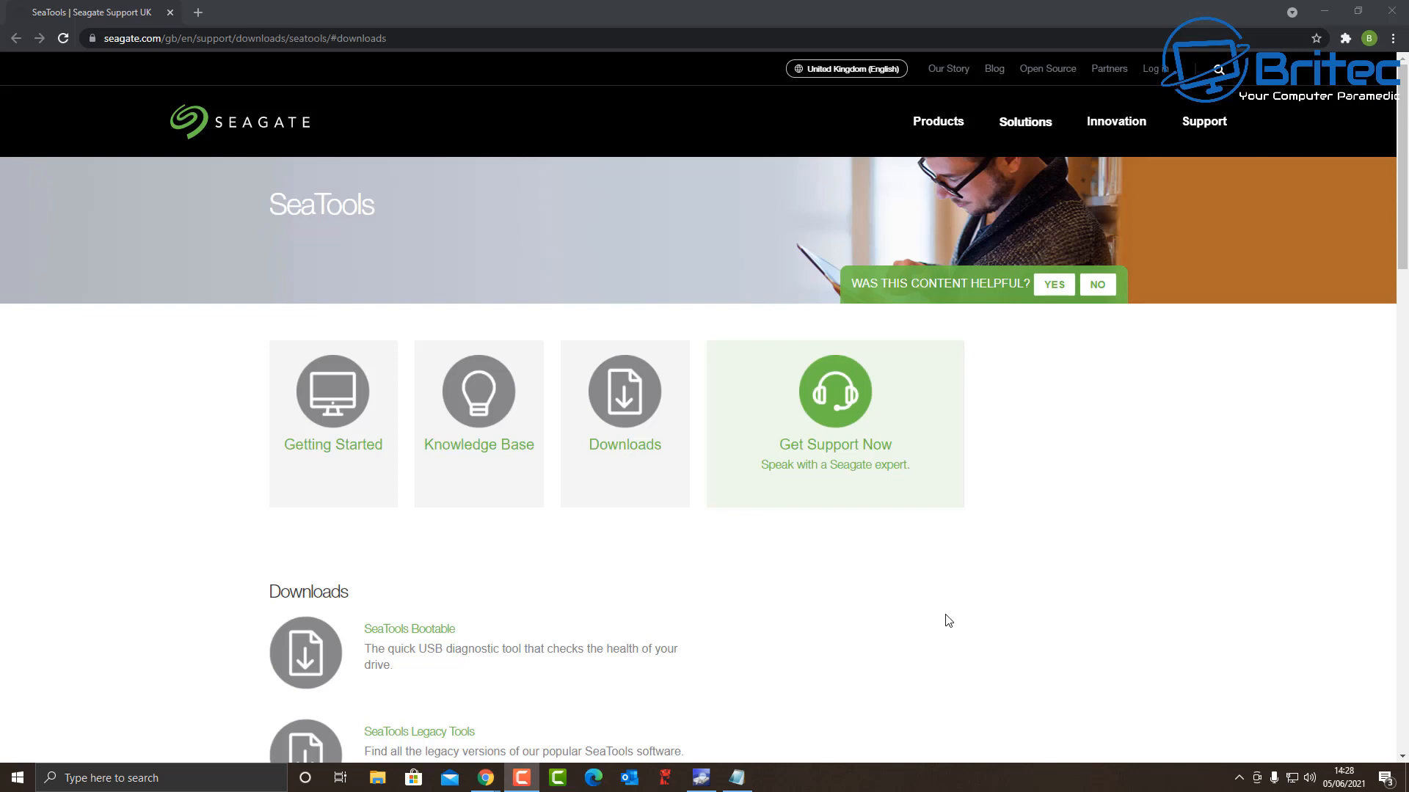
{"action": "mouse_move", "coordinate": [625, 445]}
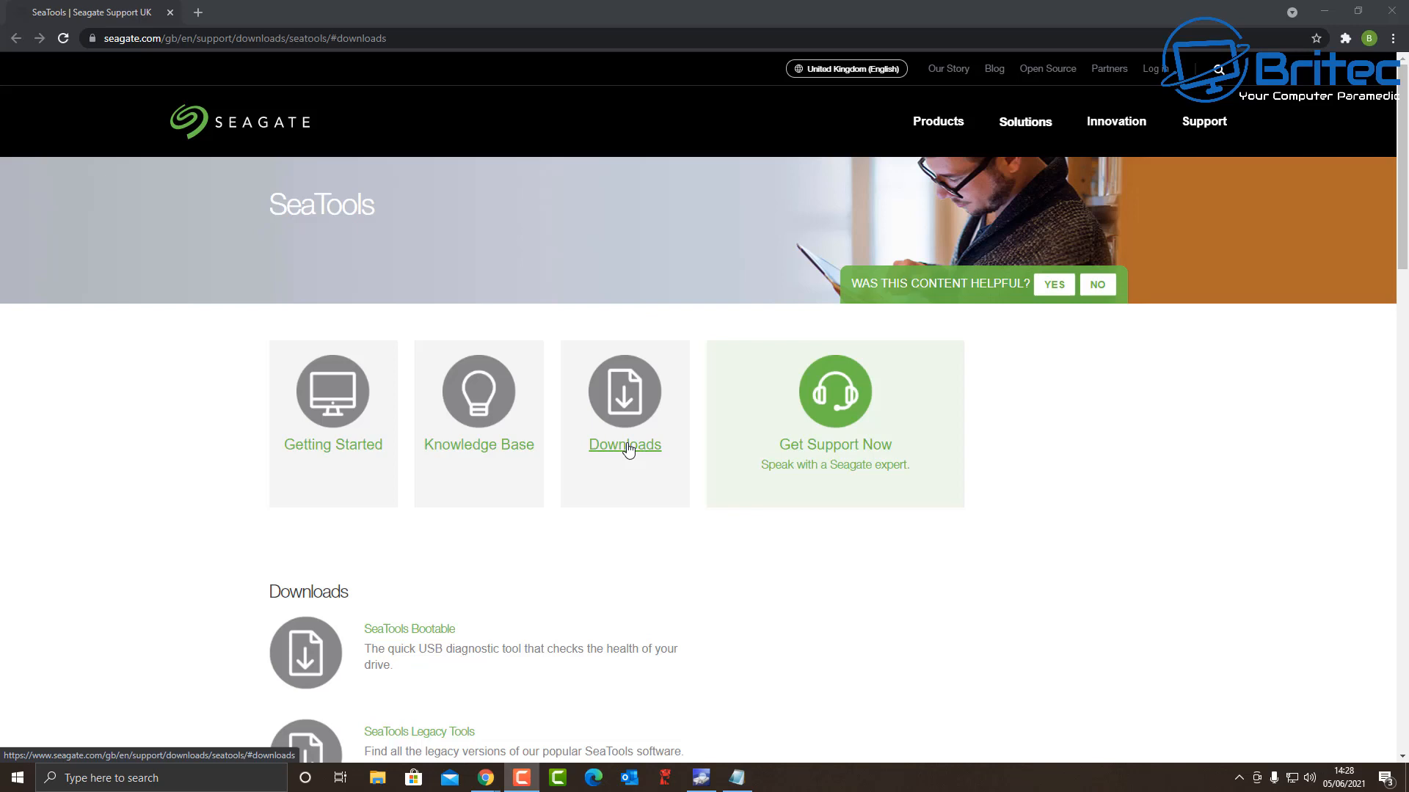
Download SeaTools for Windows from Seagate's Downloads list and launch the installer
{"action": "scroll", "scroll_direction": "down", "scroll_amount": 3}
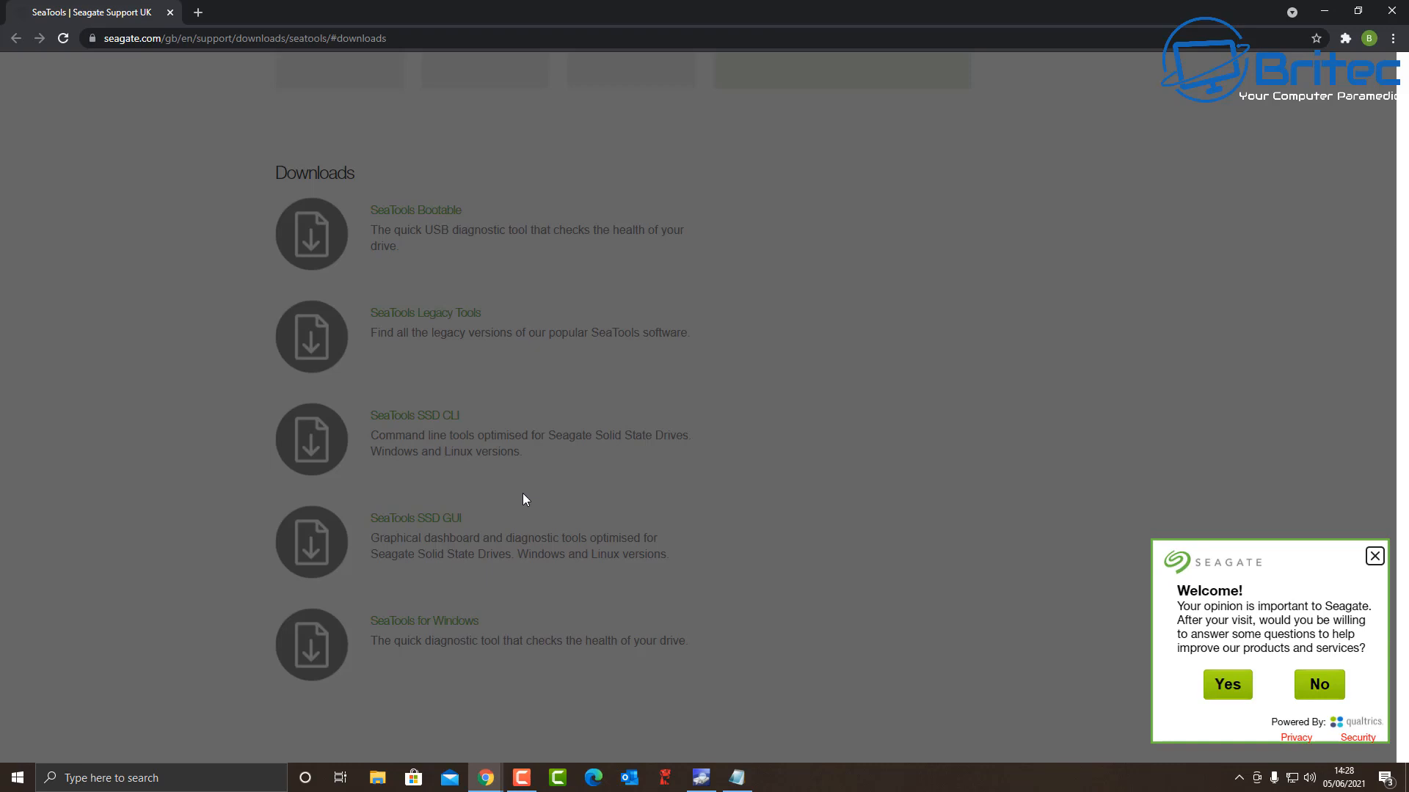
{"action": "left_click", "coordinate": [1227, 684]}
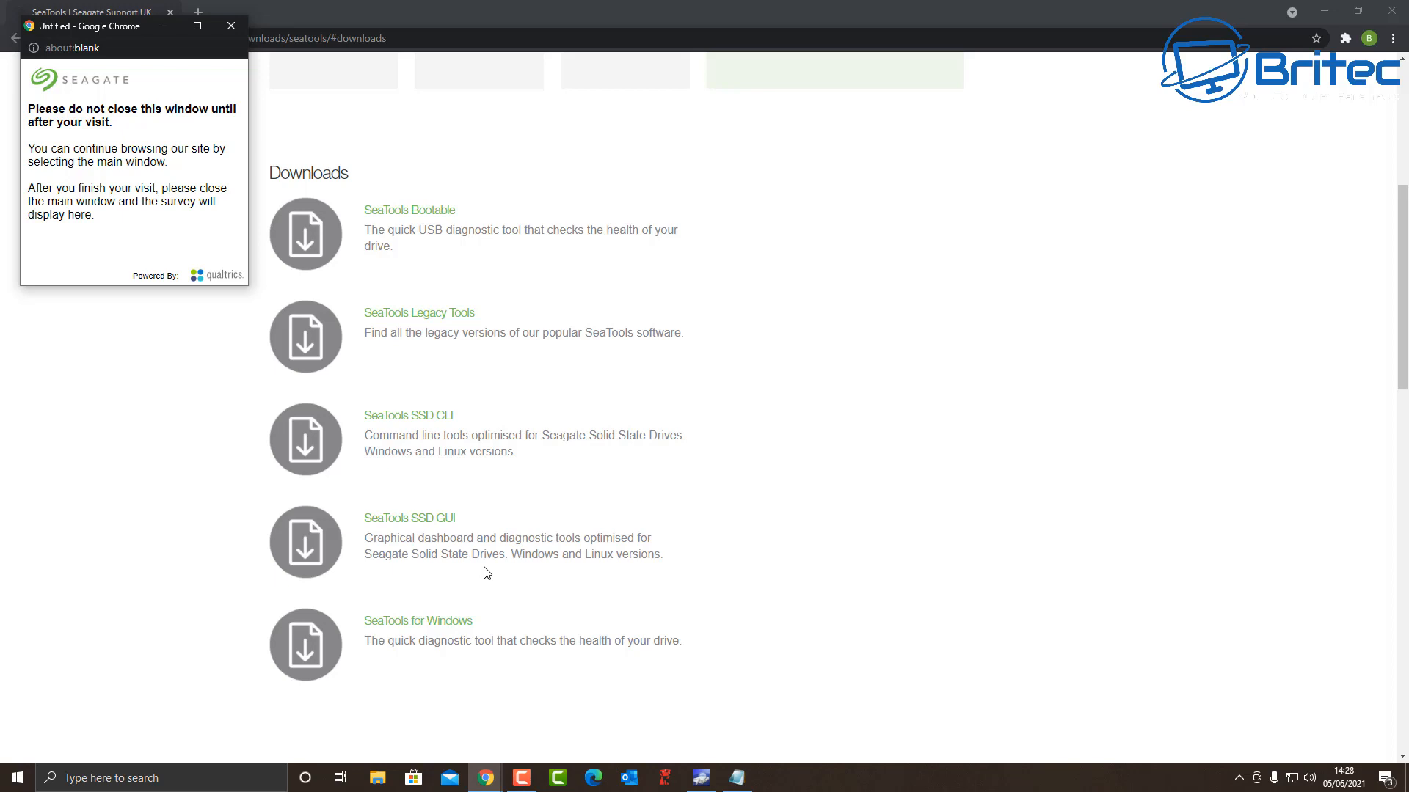
{"action": "left_click", "coordinate": [231, 25]}
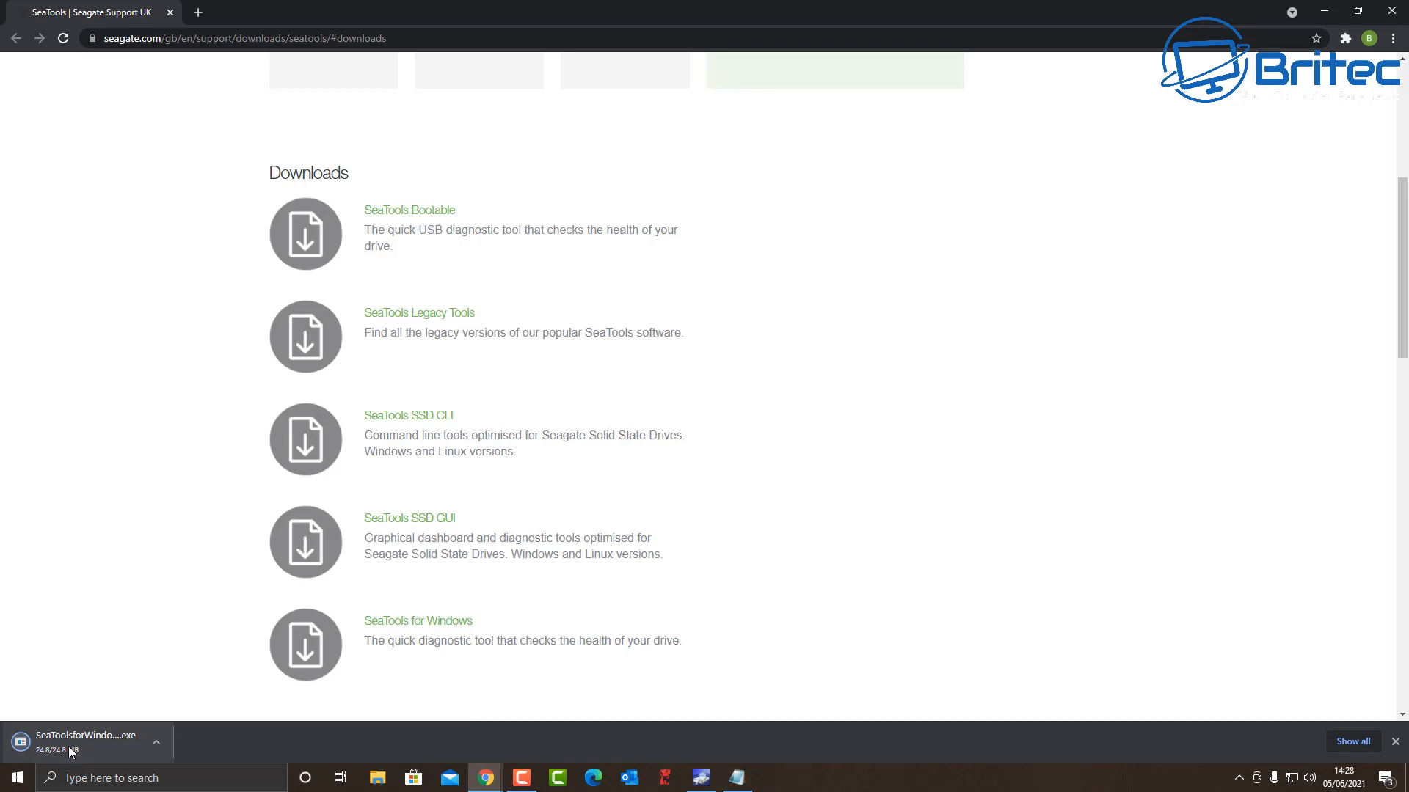
{"action": "left_click", "coordinate": [86, 735]}
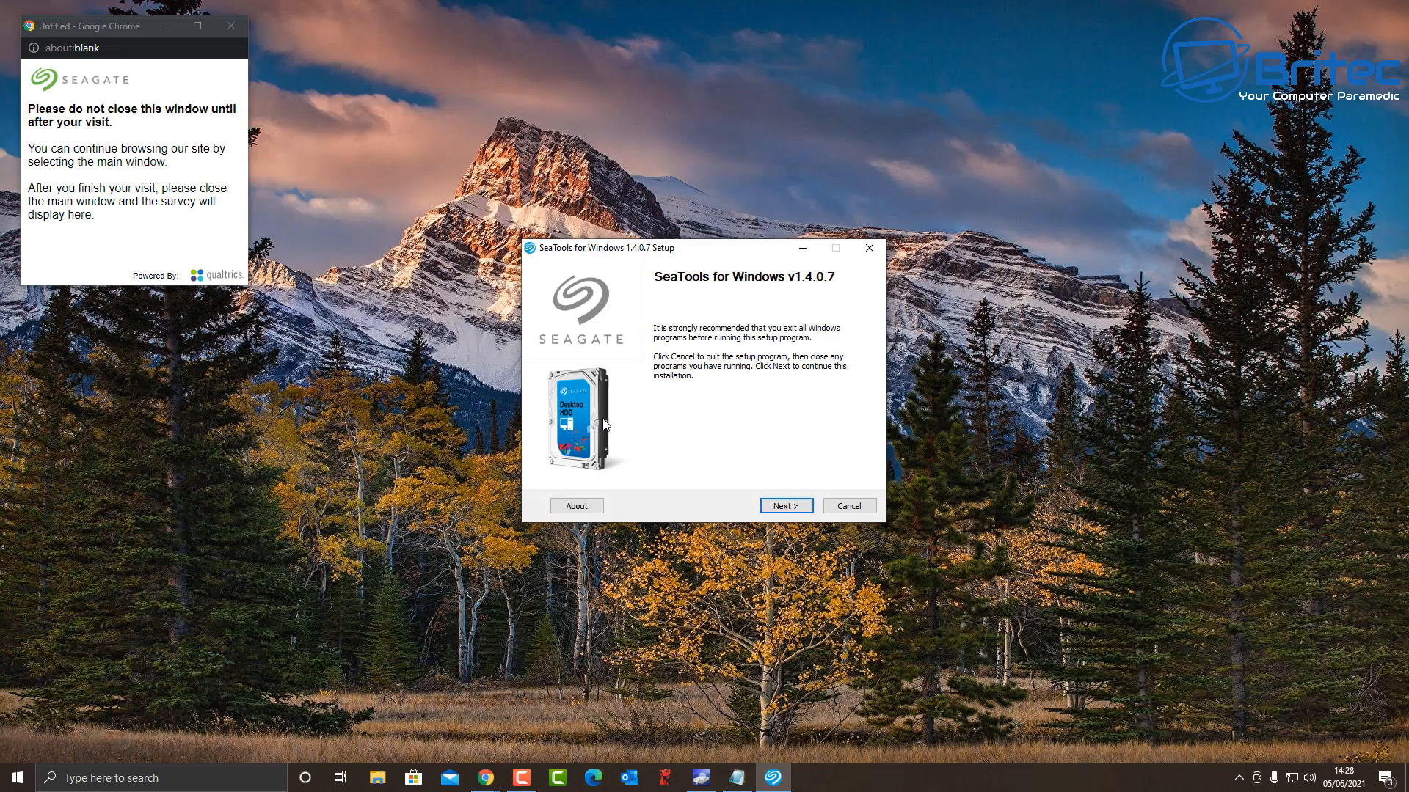
Install SeaTools to the default destination folder and launch it
{"action": "left_click", "coordinate": [784, 504]}
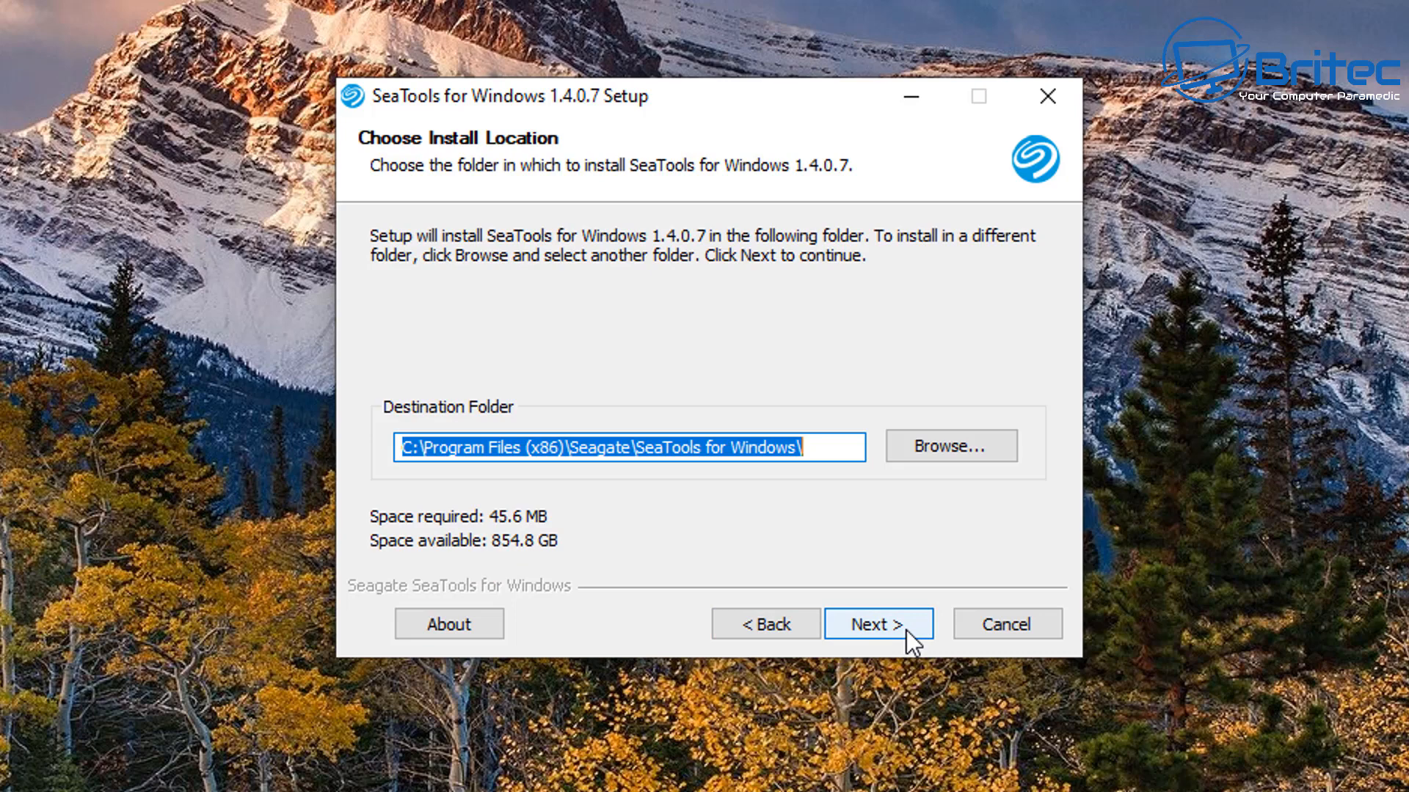
{"action": "left_click", "coordinate": [877, 624]}
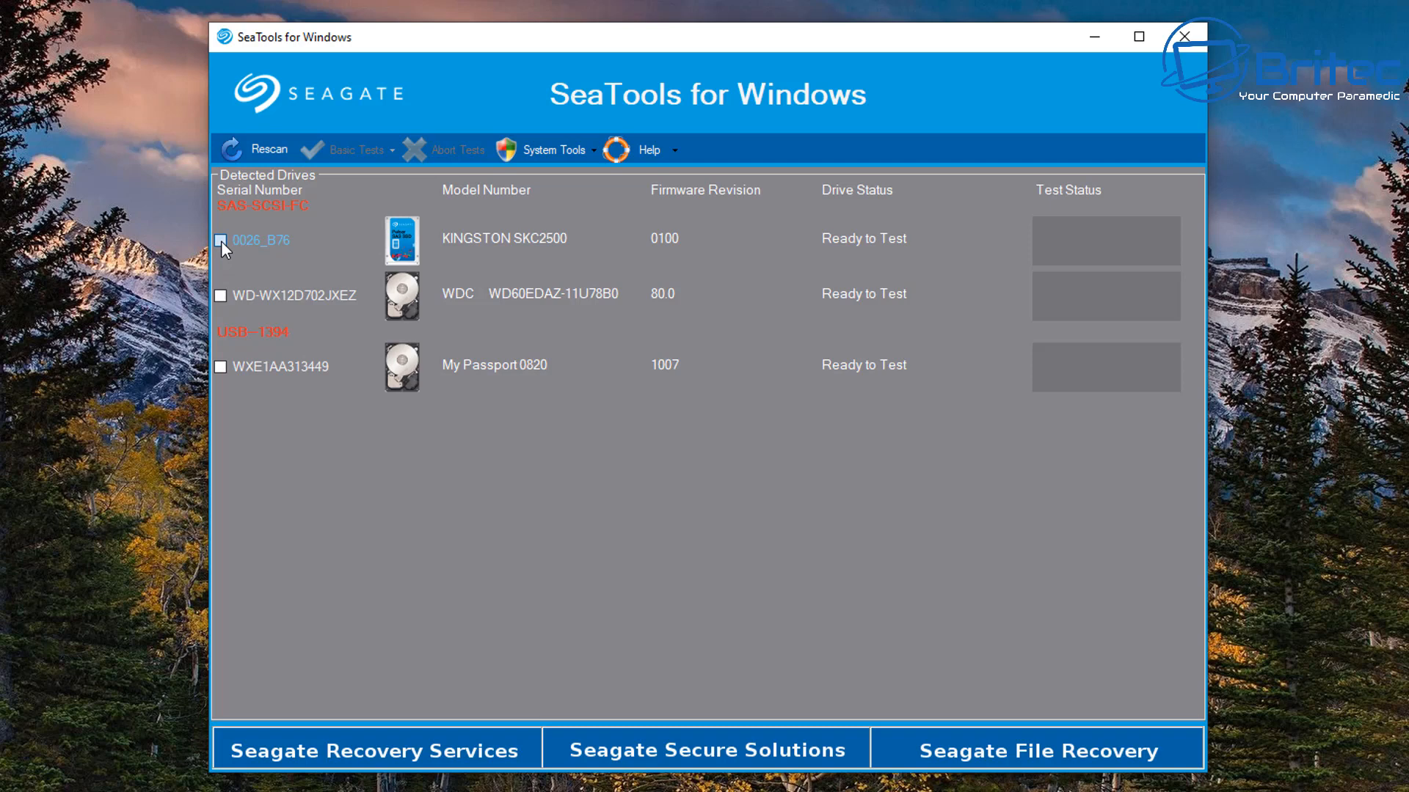
Select the WDC WD60EDAZ drive and start a Short Drive Self Test
{"action": "left_click", "coordinate": [350, 149]}
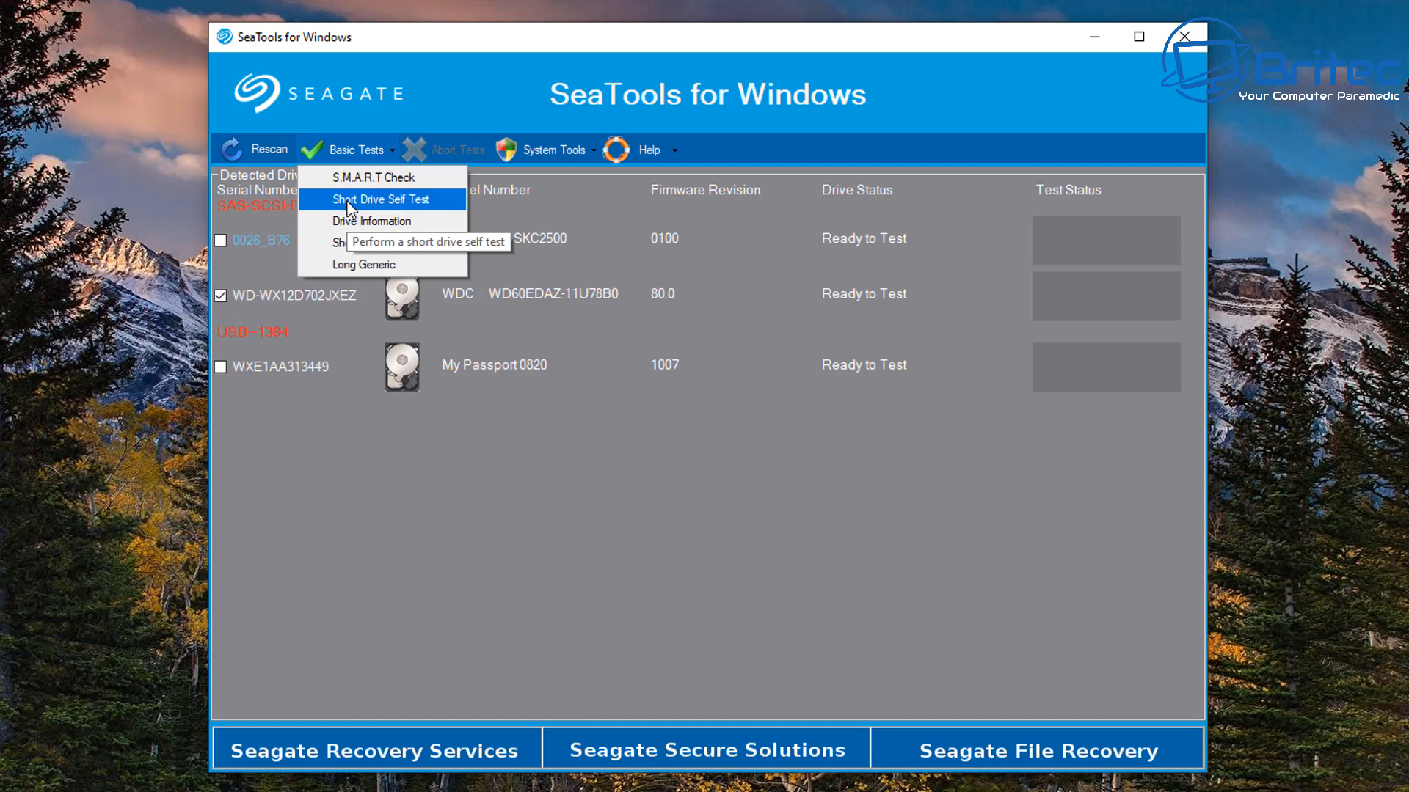
{"action": "left_click", "coordinate": [377, 198]}
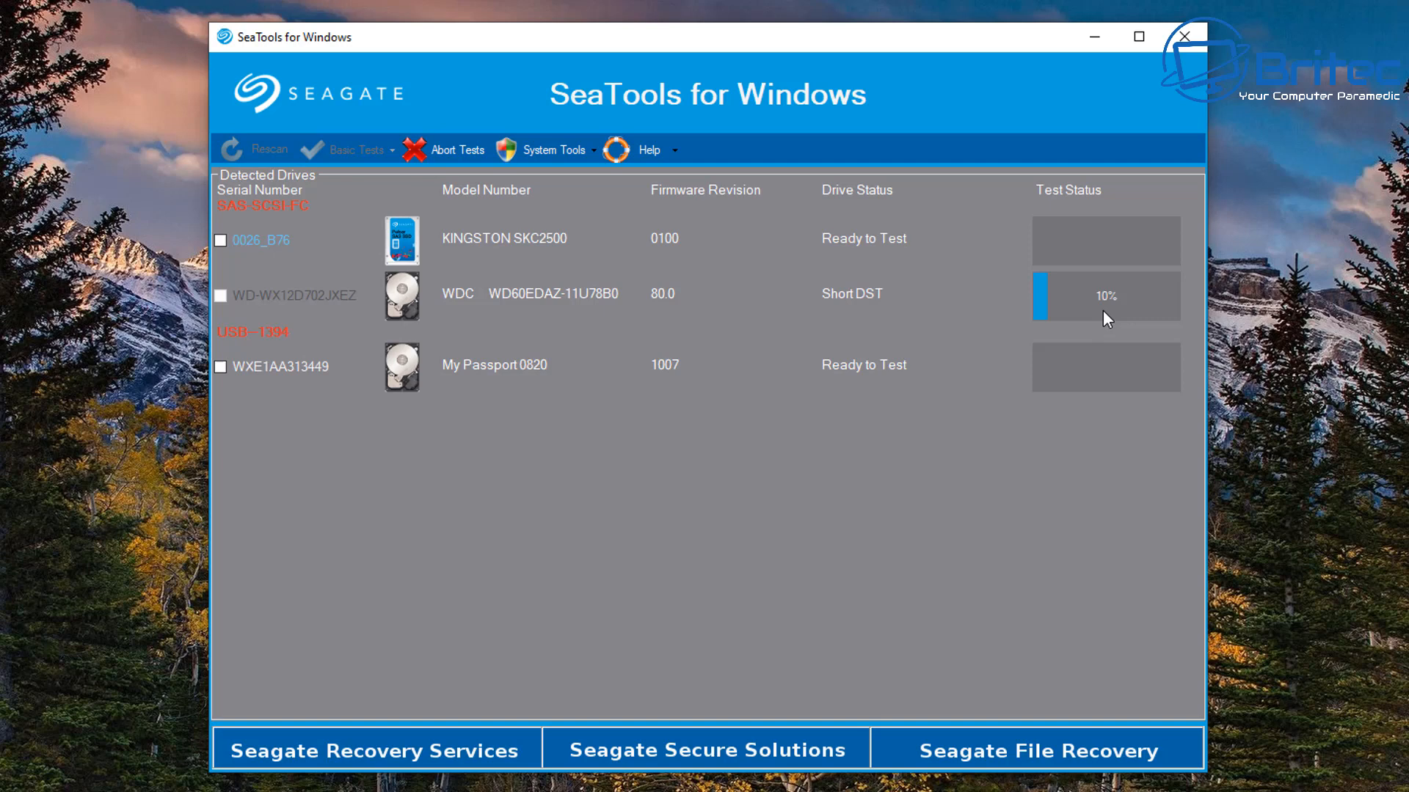
{"action": "mouse_move", "coordinate": [1087, 414]}
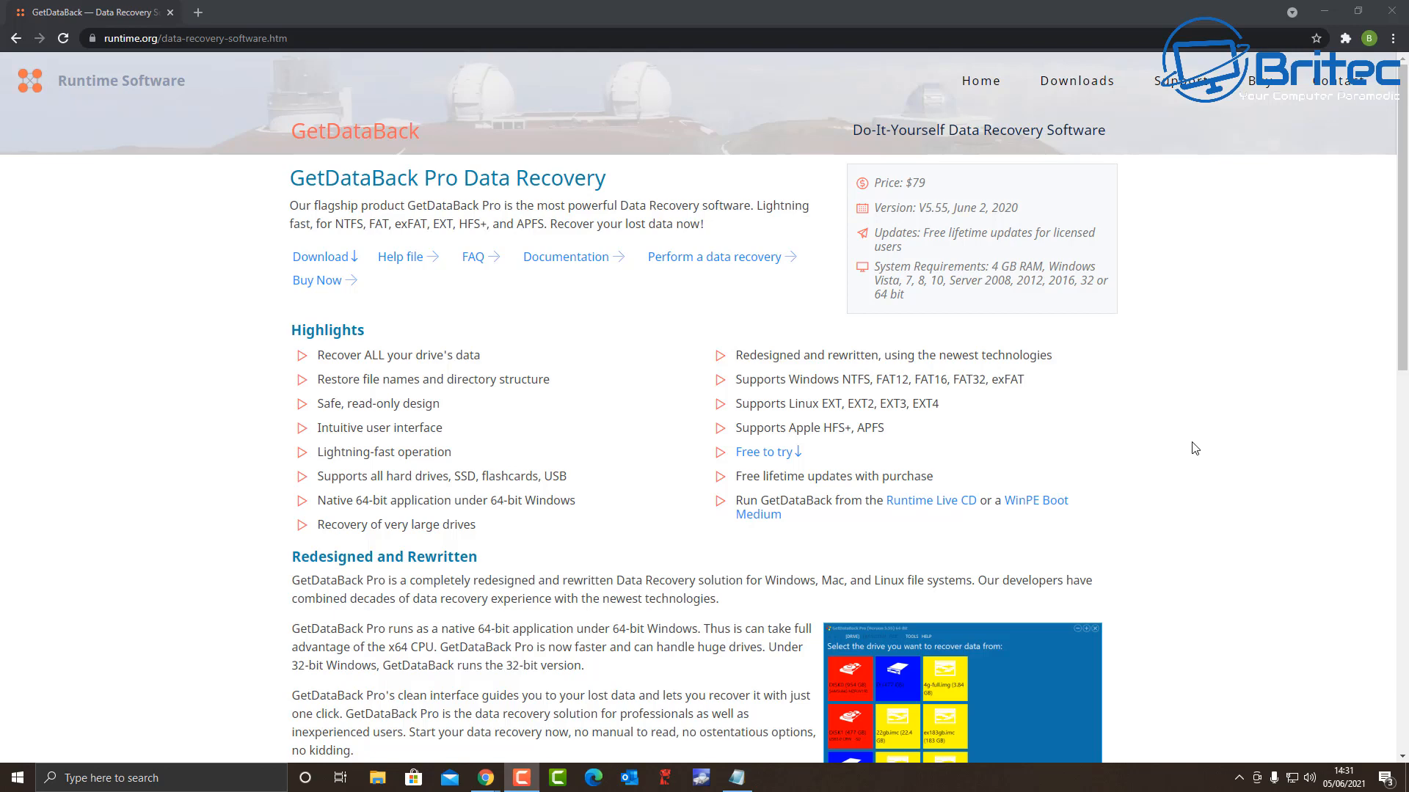
Scroll the GetDataBack Pro page down to its Free to Try section
{"action": "scroll", "scroll_direction": "down", "scroll_amount": 3}
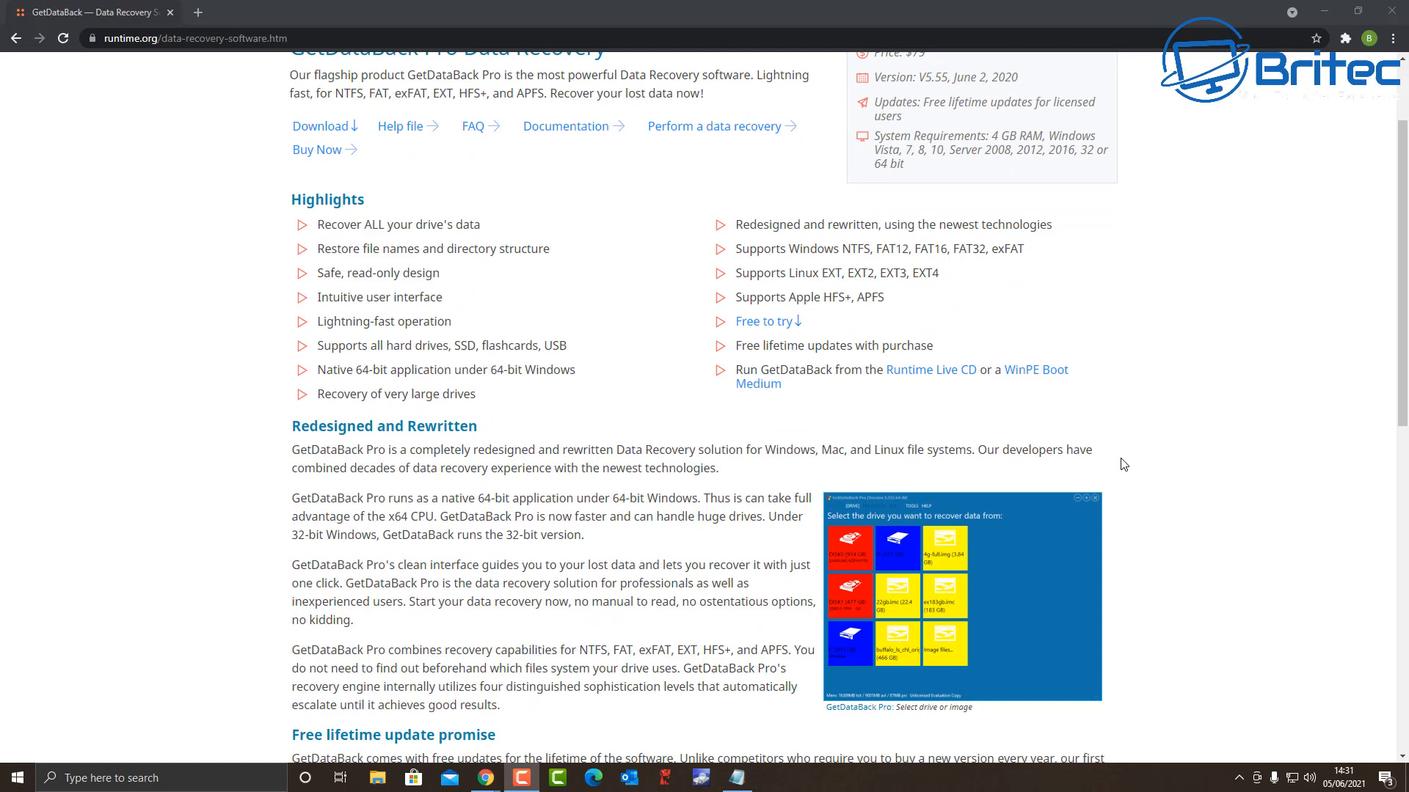
{"action": "scroll", "scroll_direction": "down", "scroll_amount": 3}
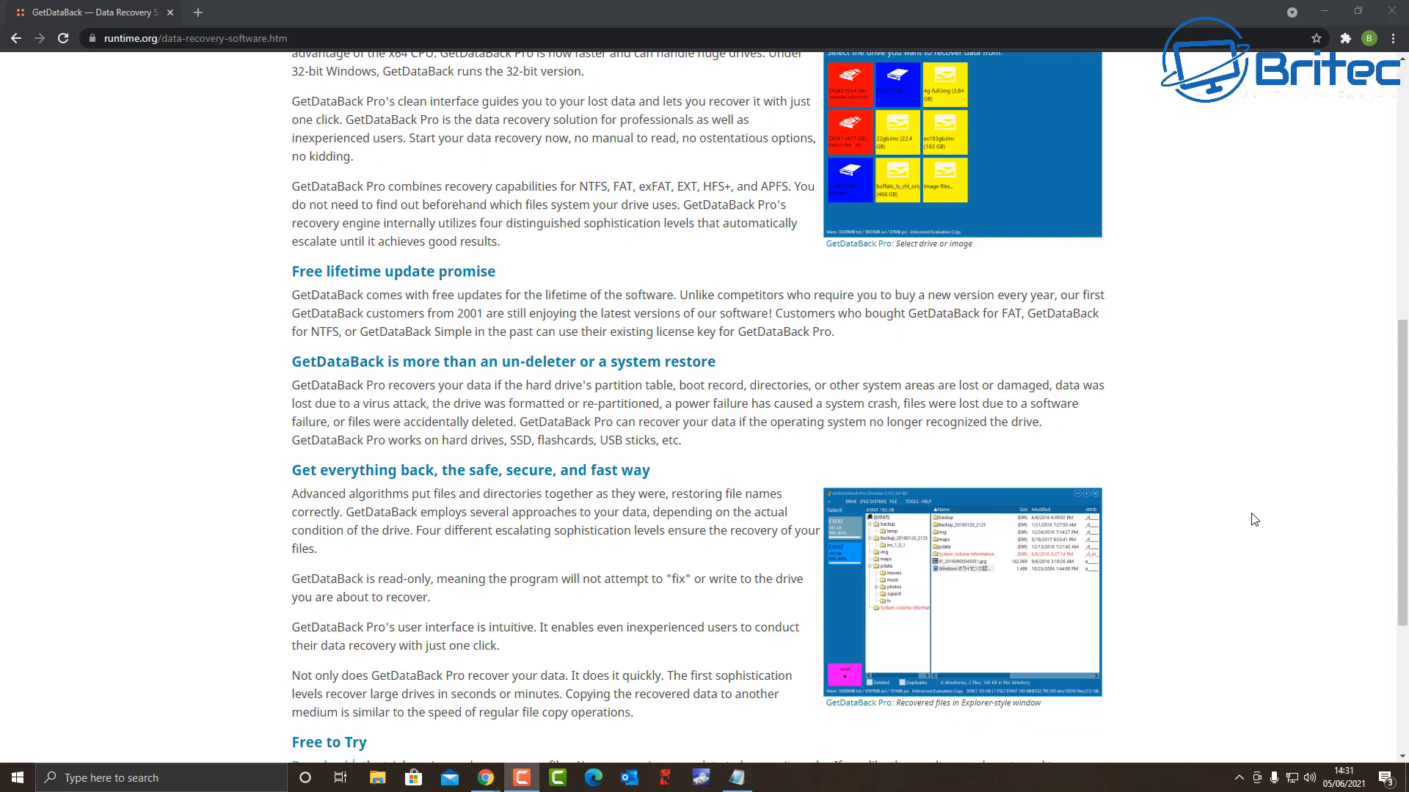
{"action": "scroll", "scroll_direction": "down", "scroll_amount": 3}
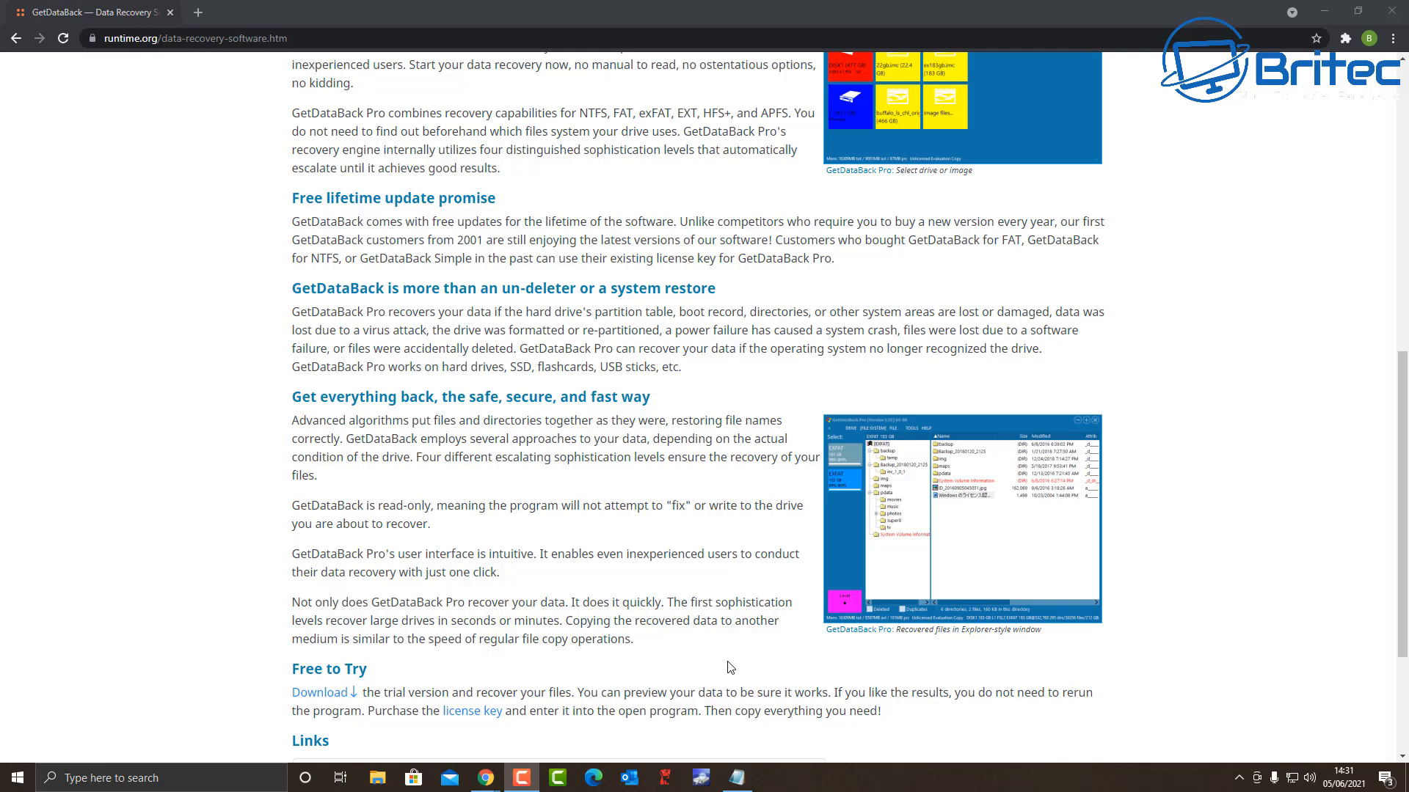